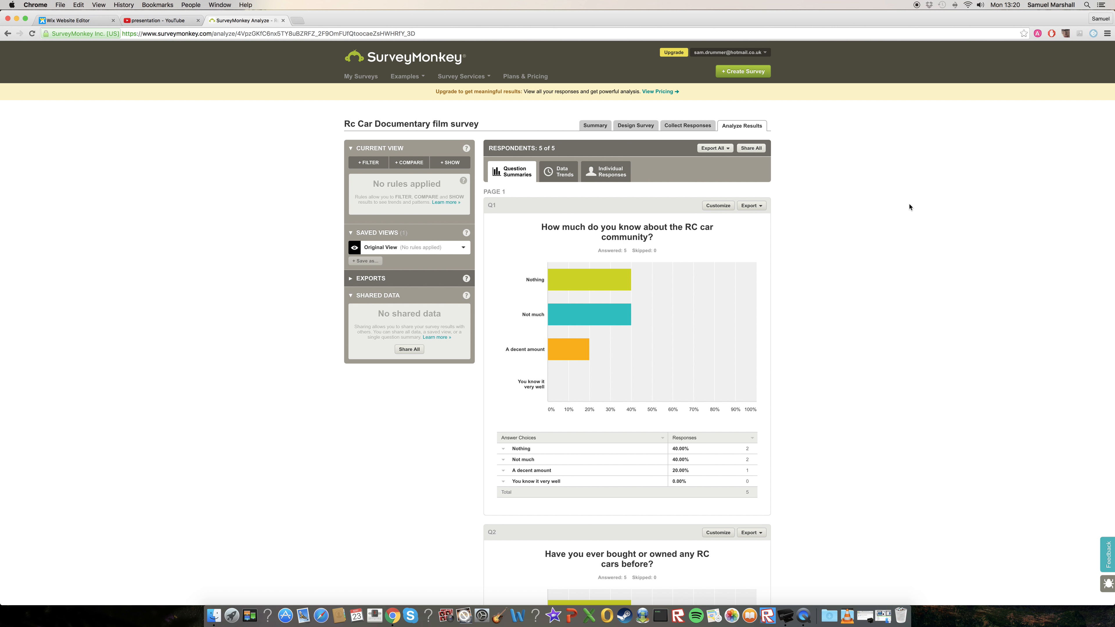
pyautogui.moveTo(812, 286)
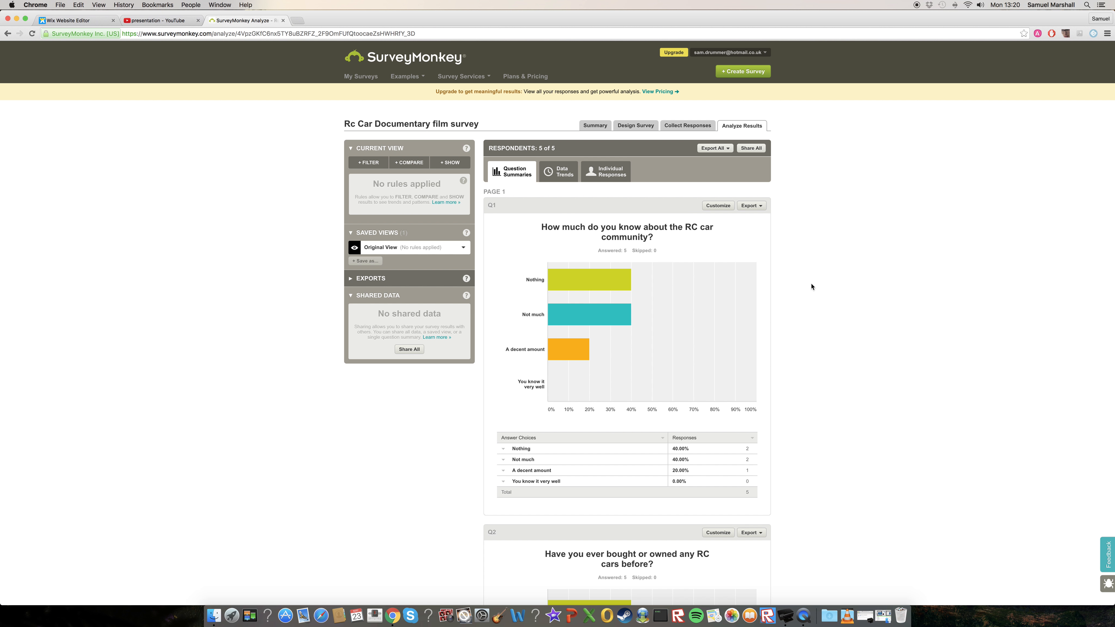
pyautogui.moveTo(809, 288)
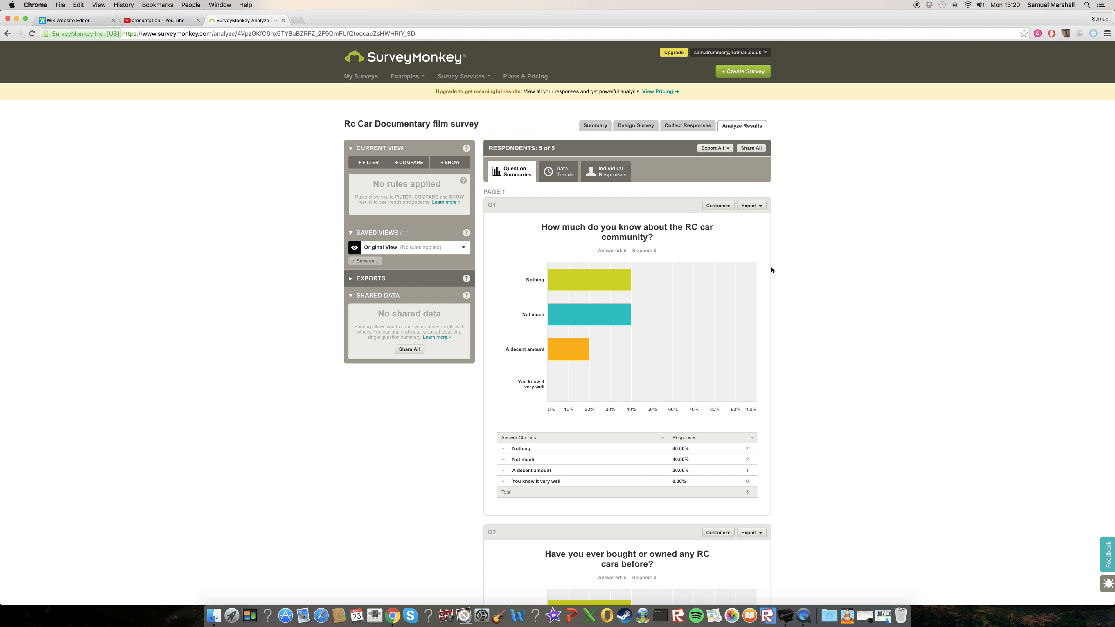
# Scroll down through the current survey's results to review each question's chart and responses.
pyautogui.scroll(-3)
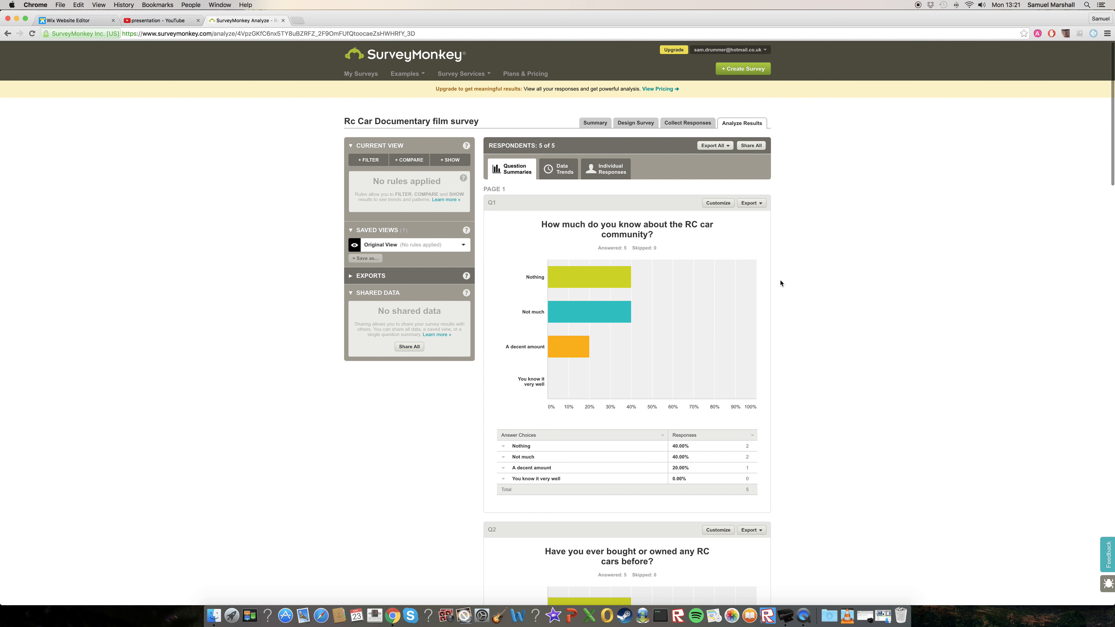
pyautogui.scroll(-3)
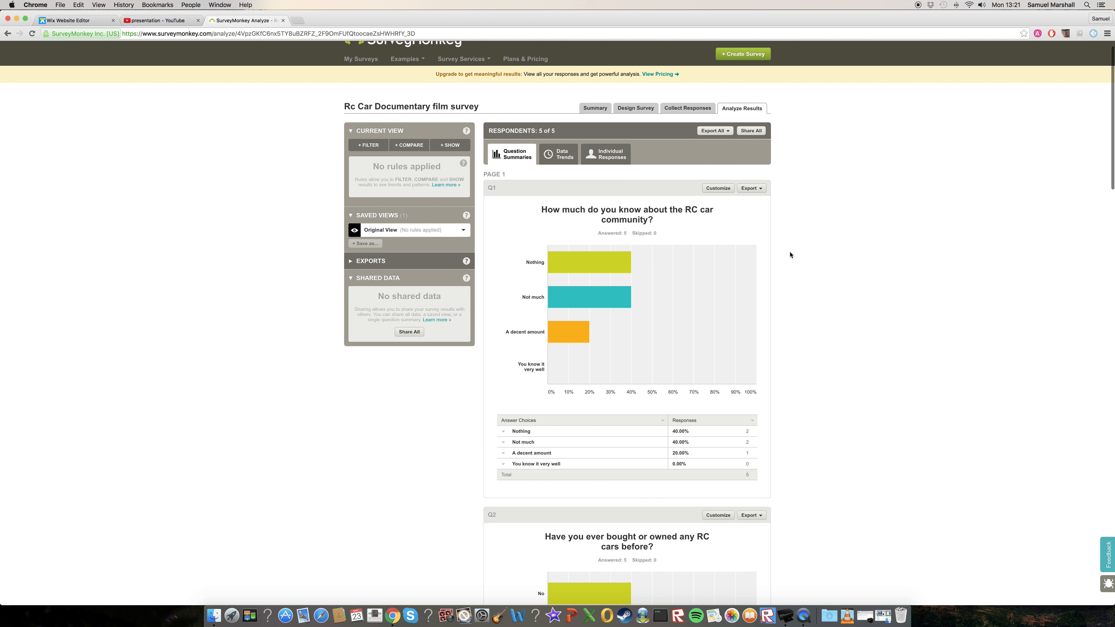
pyautogui.scroll(-3)
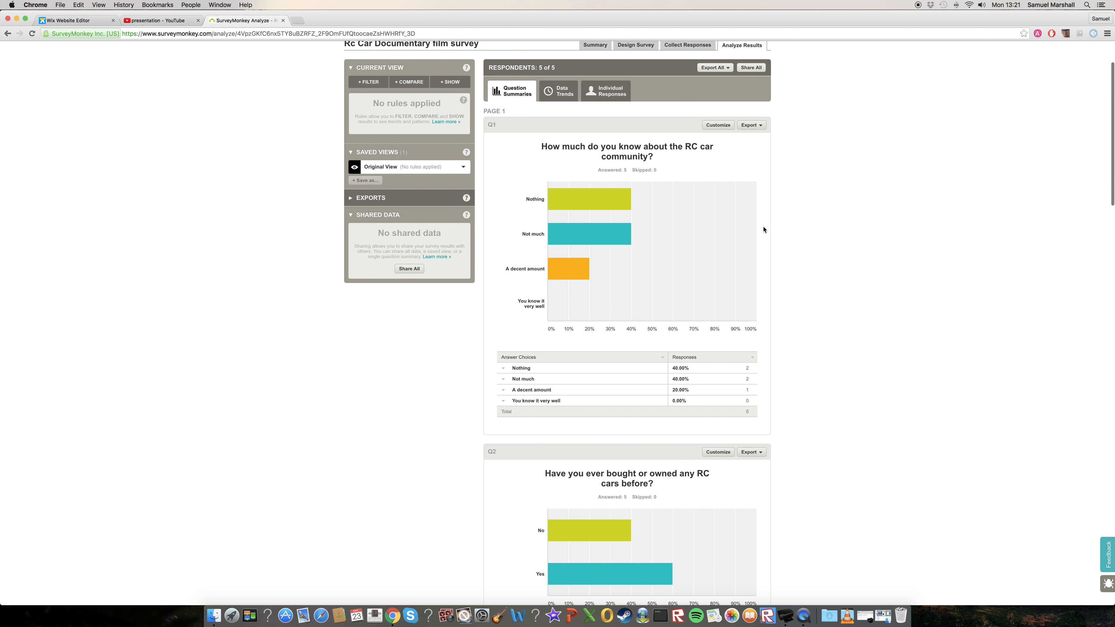
pyautogui.moveTo(656, 184)
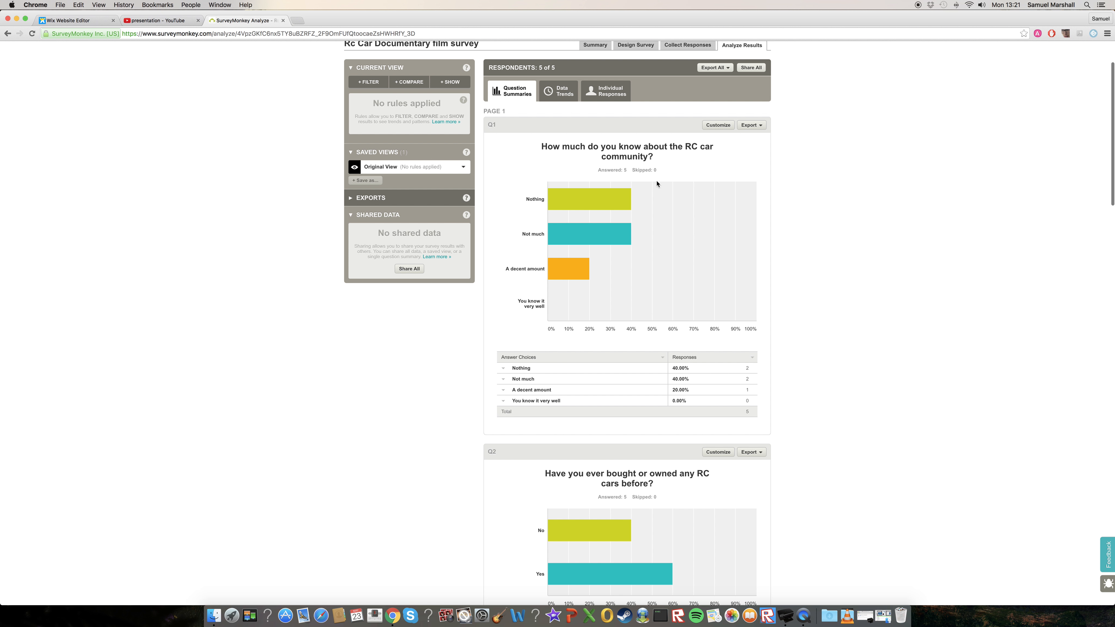
pyautogui.scroll(-3)
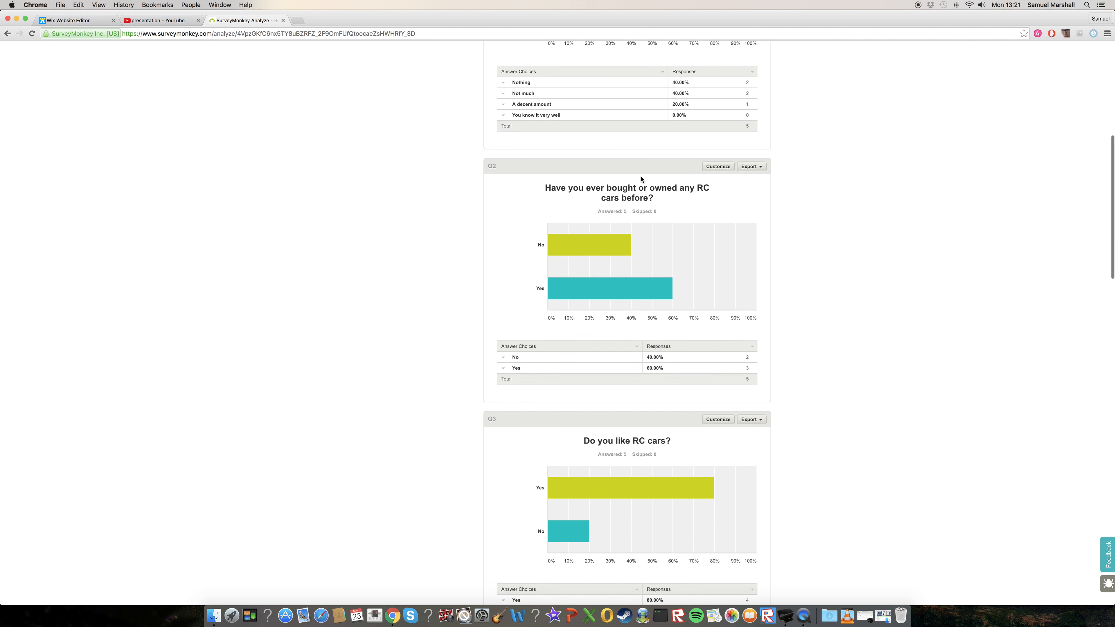
pyautogui.scroll(-3)
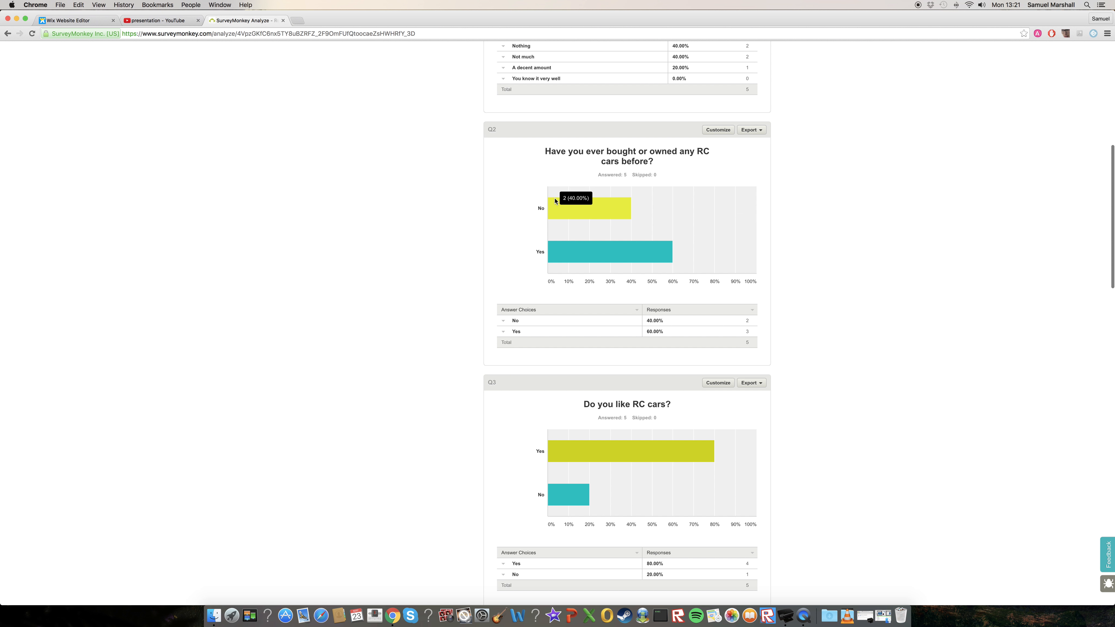
pyautogui.moveTo(754, 240)
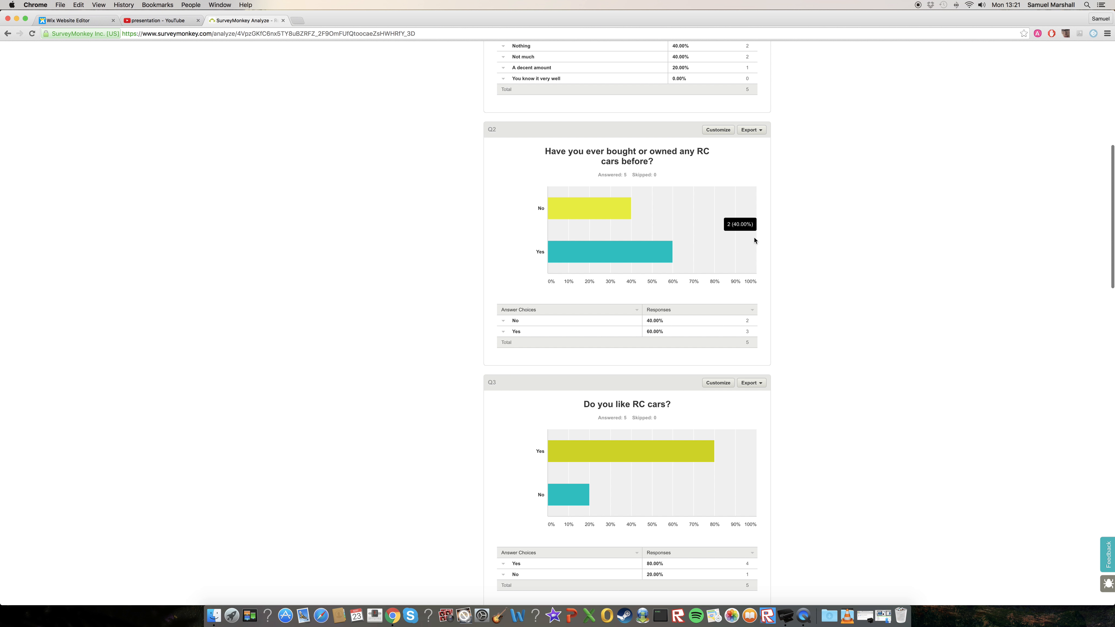
pyautogui.moveTo(752, 343)
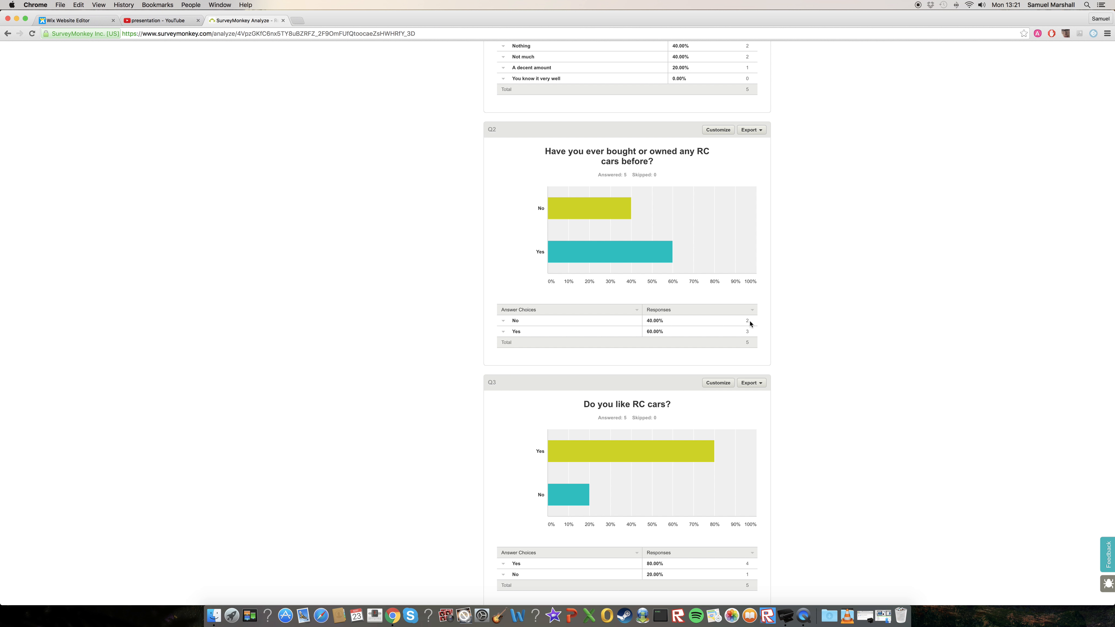
pyautogui.scroll(-3)
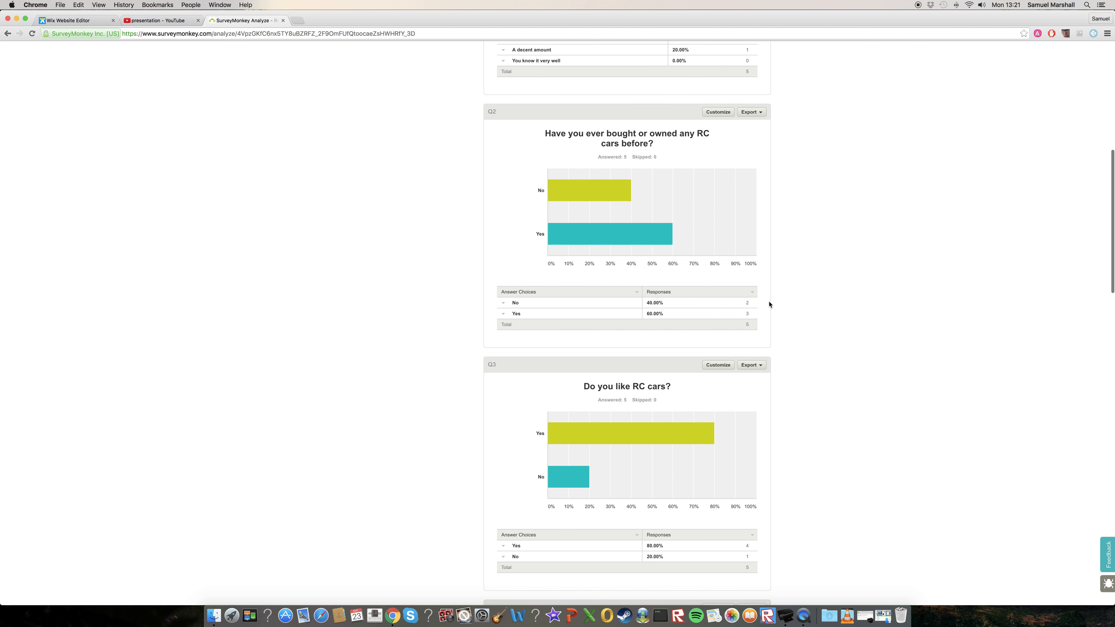
pyautogui.scroll(-3)
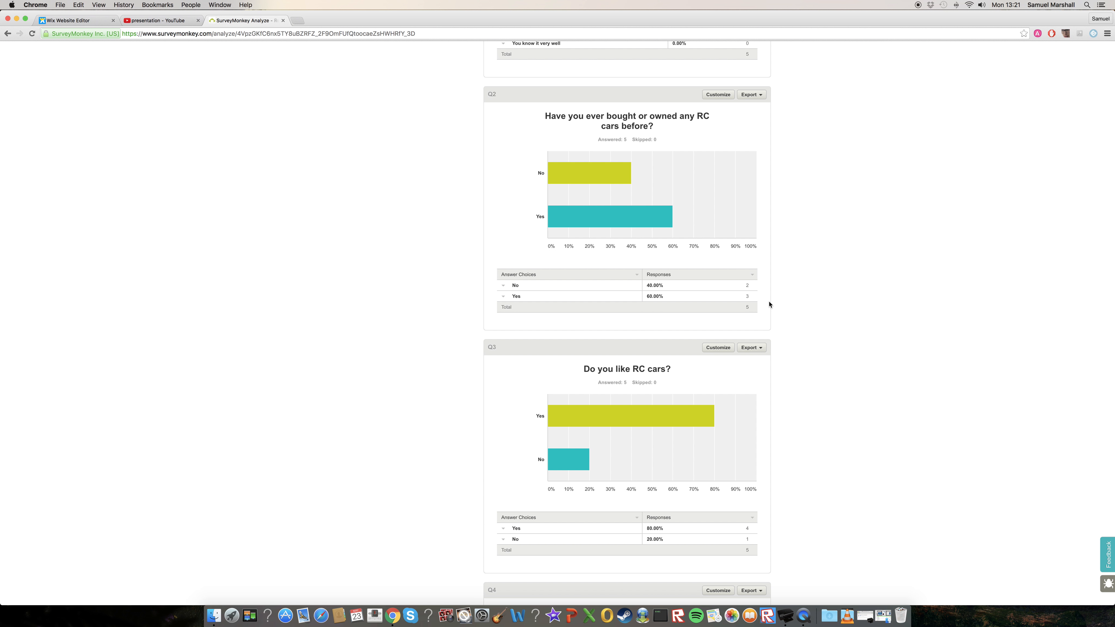
pyautogui.scroll(-3)
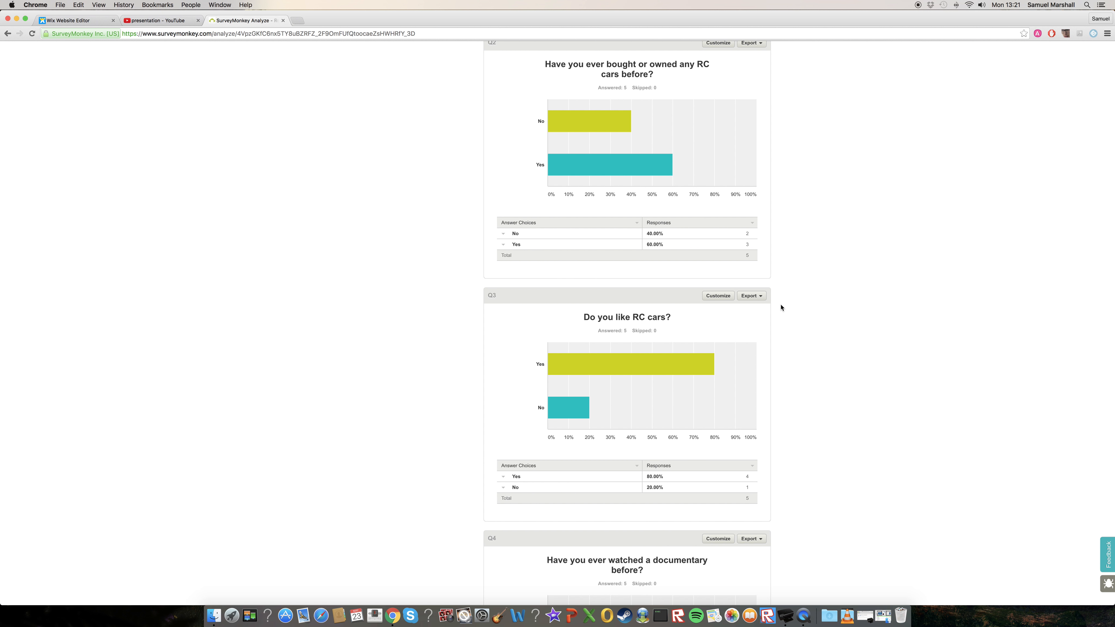
pyautogui.scroll(-3)
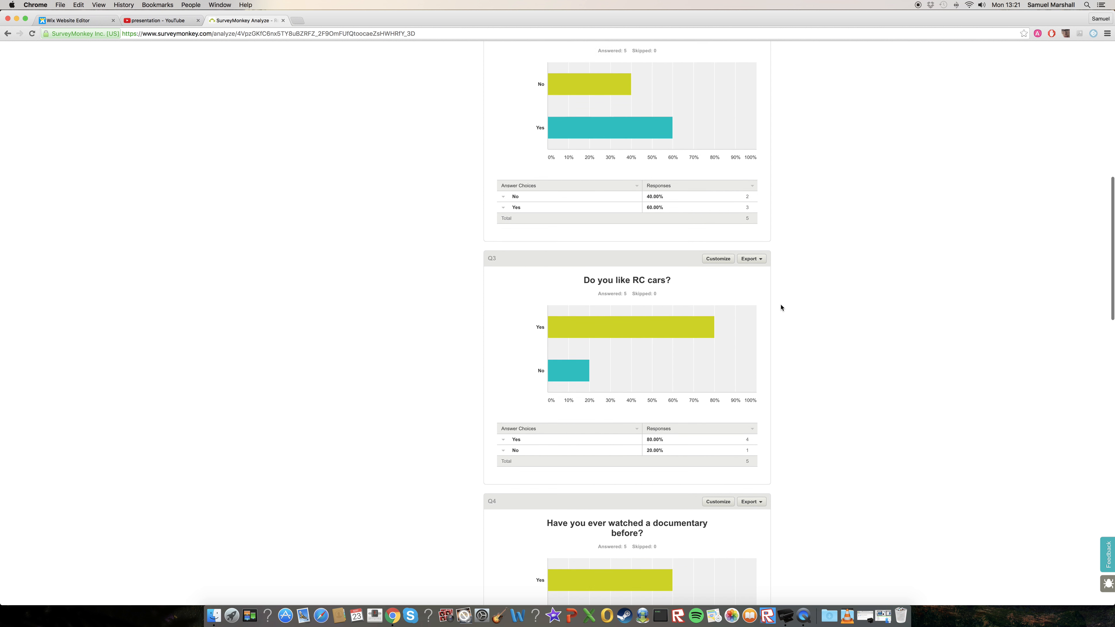
pyautogui.scroll(-3)
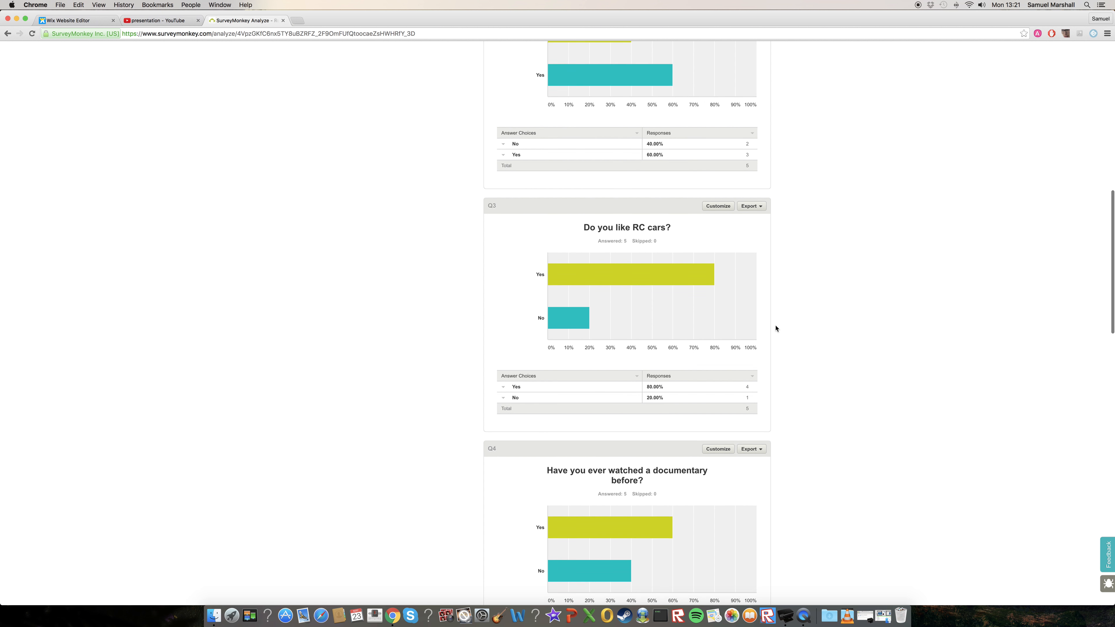
pyautogui.scroll(-3)
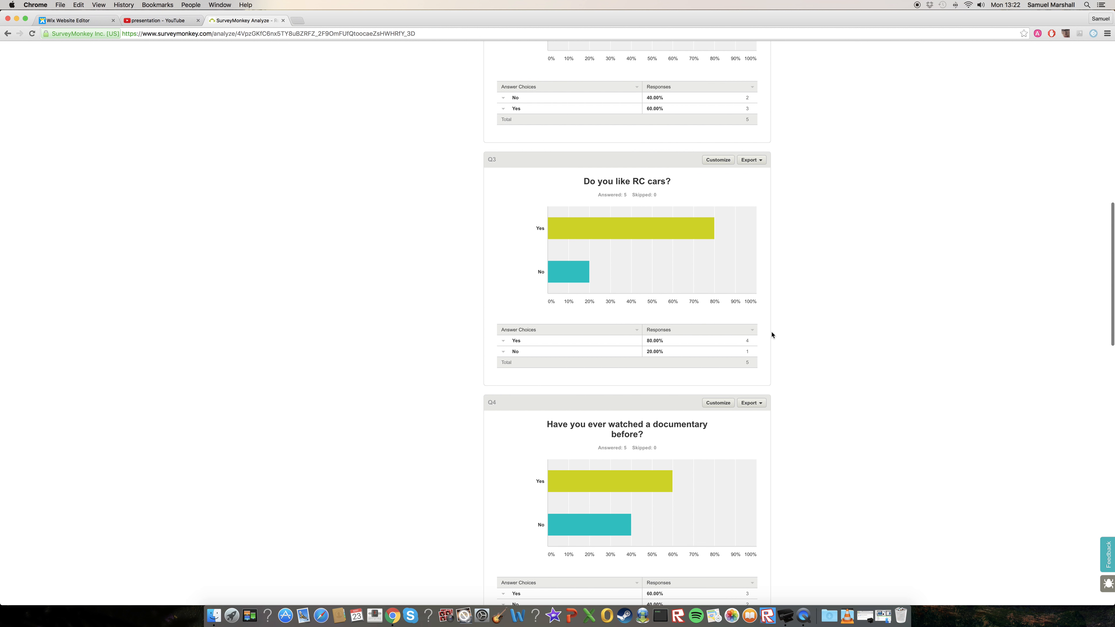
pyautogui.scroll(-3)
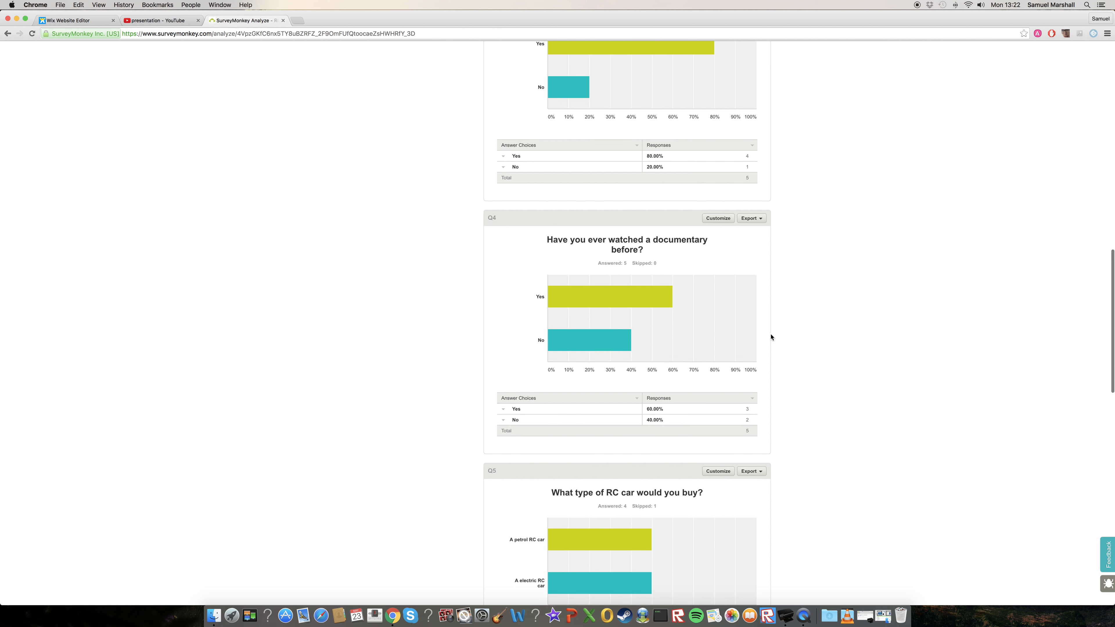
pyautogui.scroll(-3)
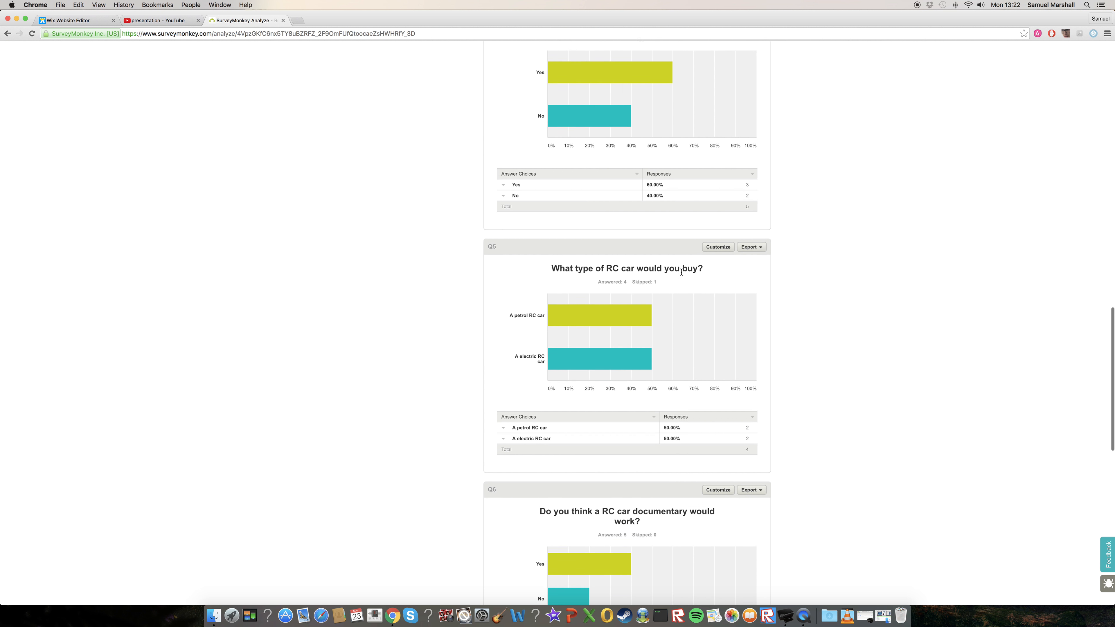
pyautogui.scroll(-3)
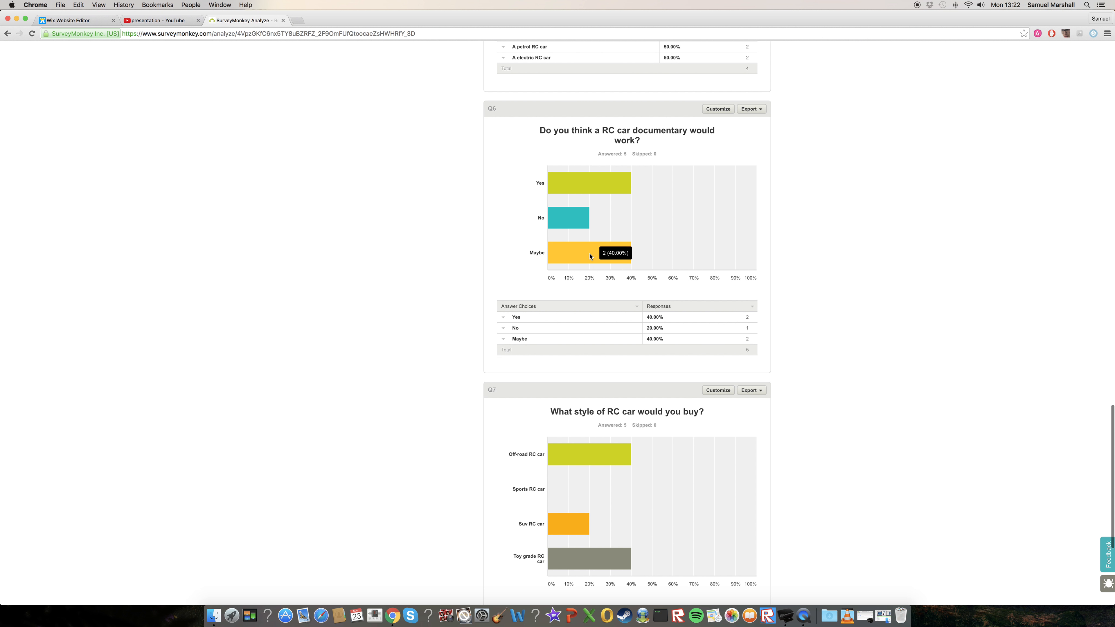
pyautogui.moveTo(601, 247)
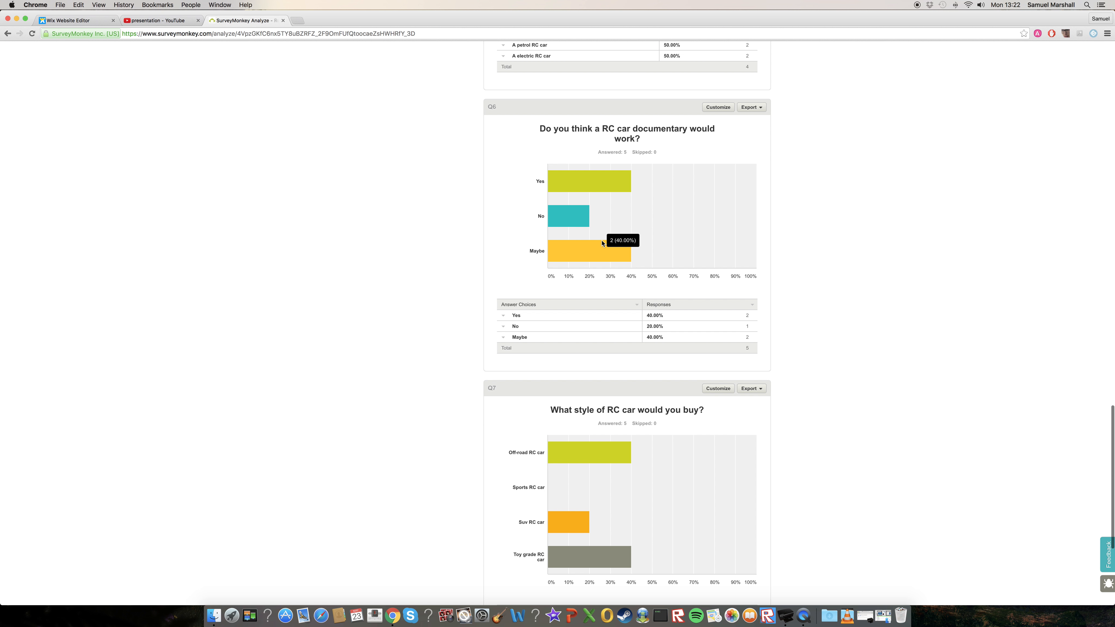
pyautogui.moveTo(752, 257)
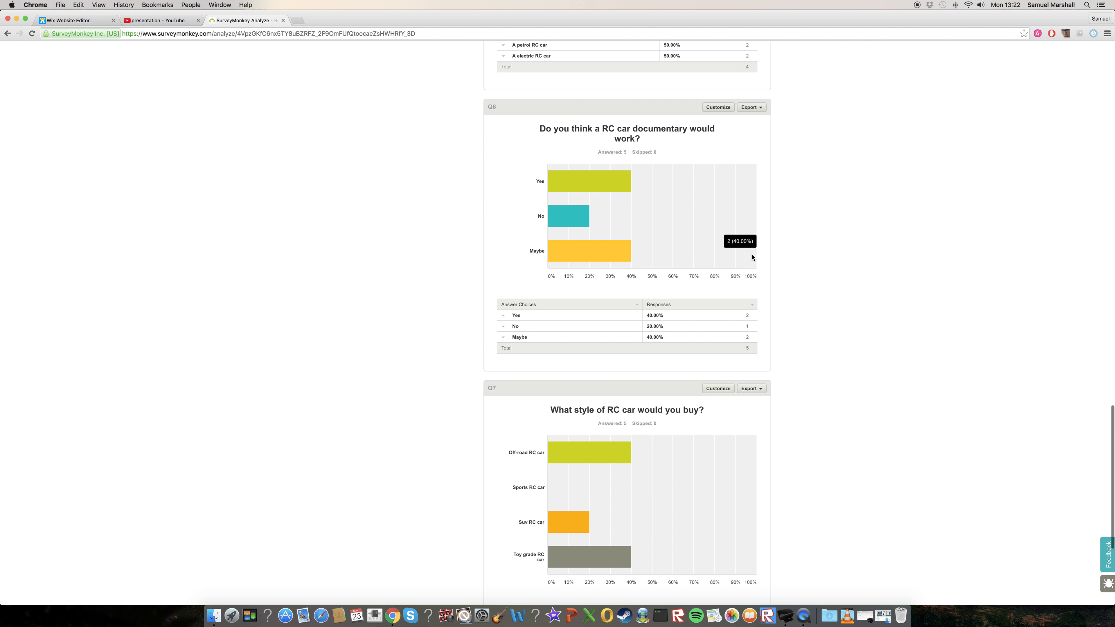
pyautogui.scroll(-3)
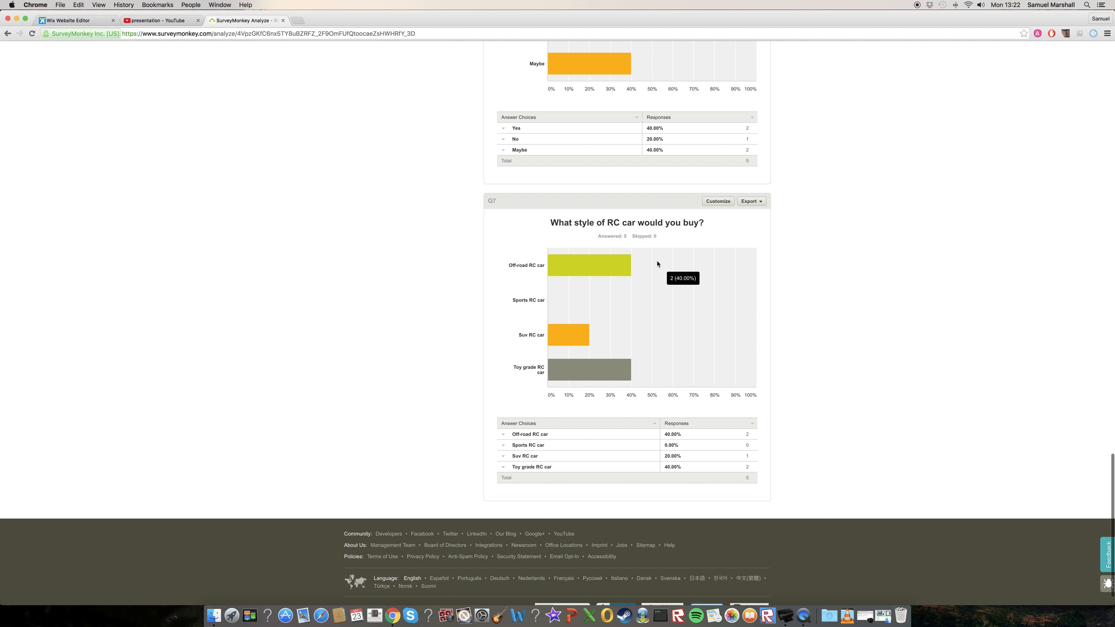
pyautogui.moveTo(569, 340)
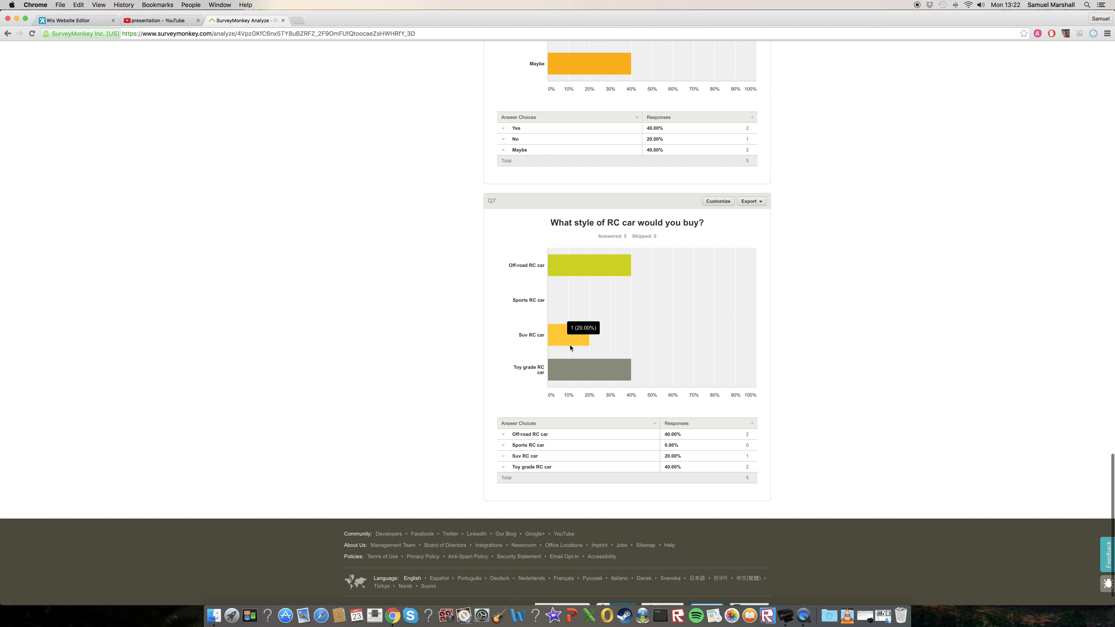
pyautogui.moveTo(609, 282)
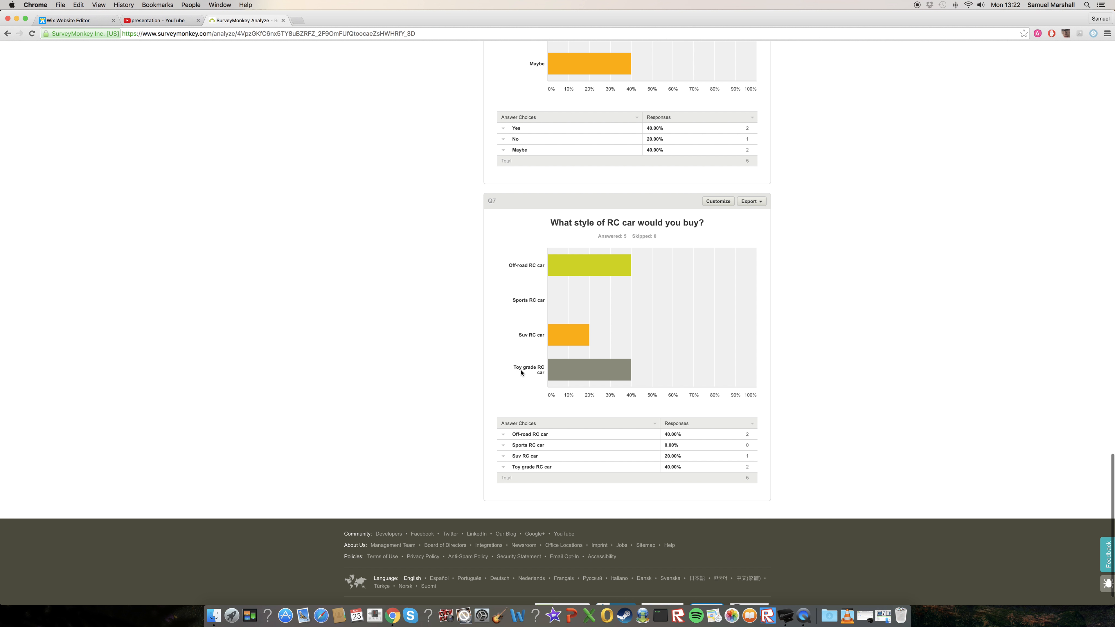
pyautogui.moveTo(524, 268)
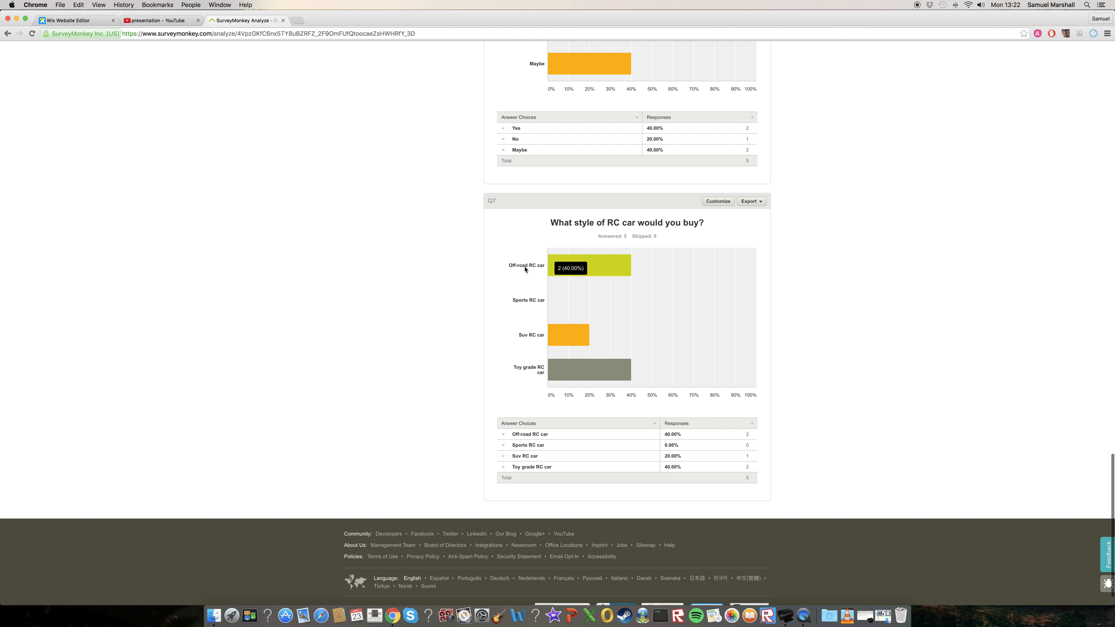
pyautogui.moveTo(528, 256)
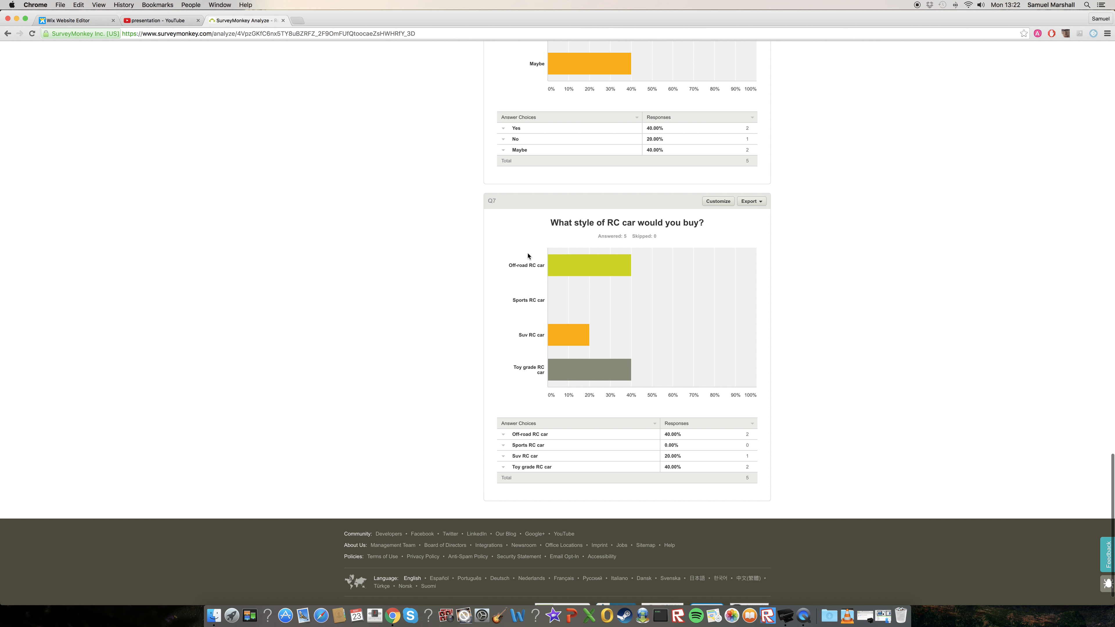
pyautogui.moveTo(528, 273)
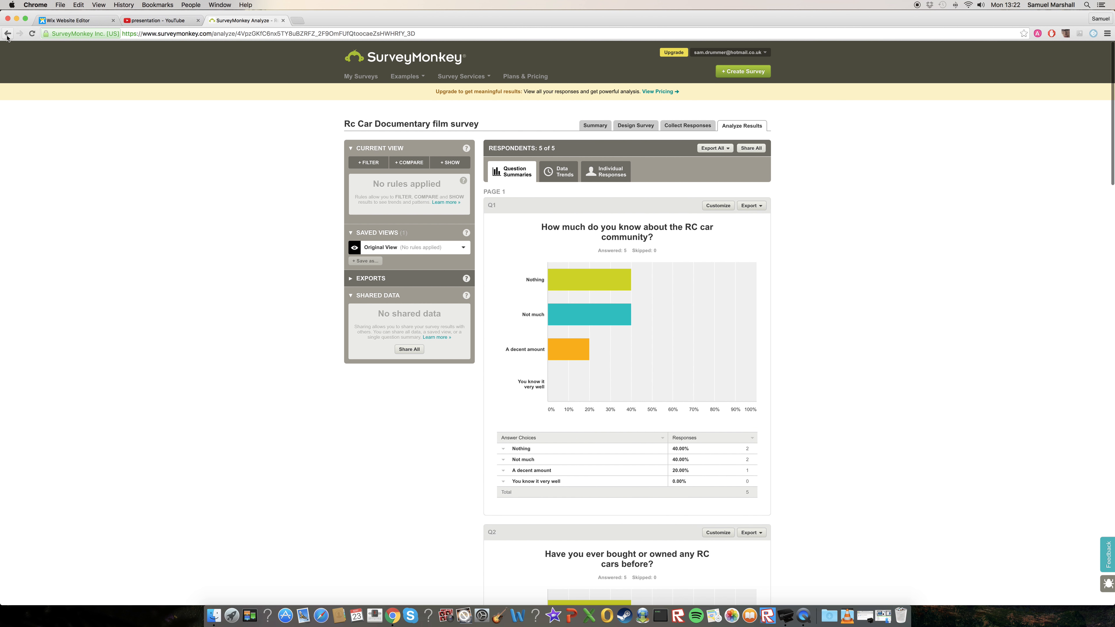
# Return to My Surveys and bring up Analyze Results for the RC Car Journey documentary survey.
pyautogui.click(594, 126)
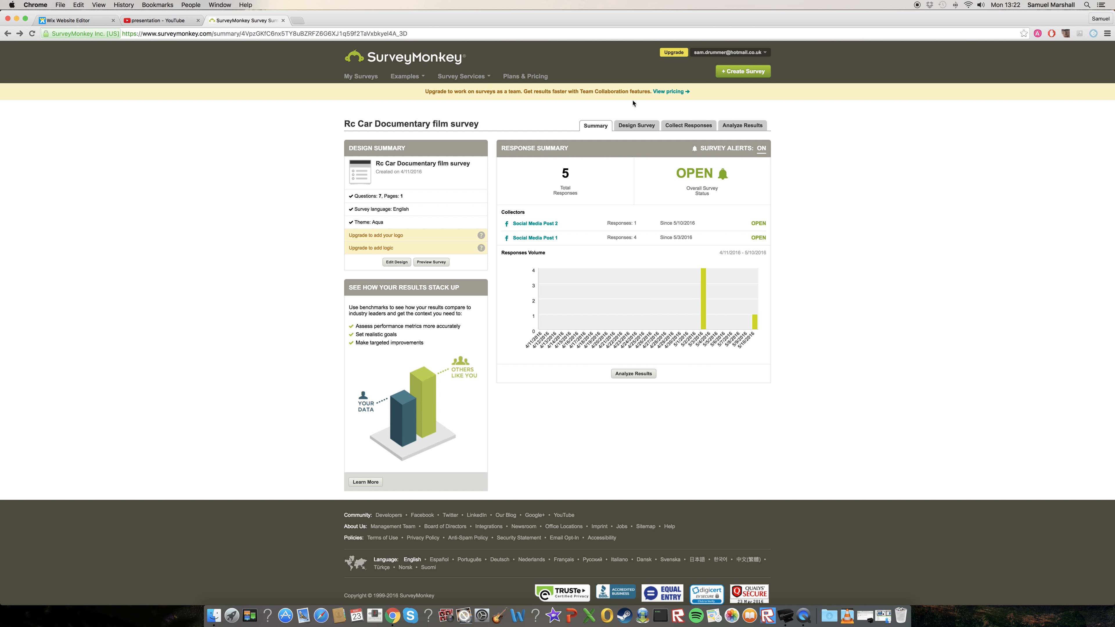
pyautogui.click(360, 76)
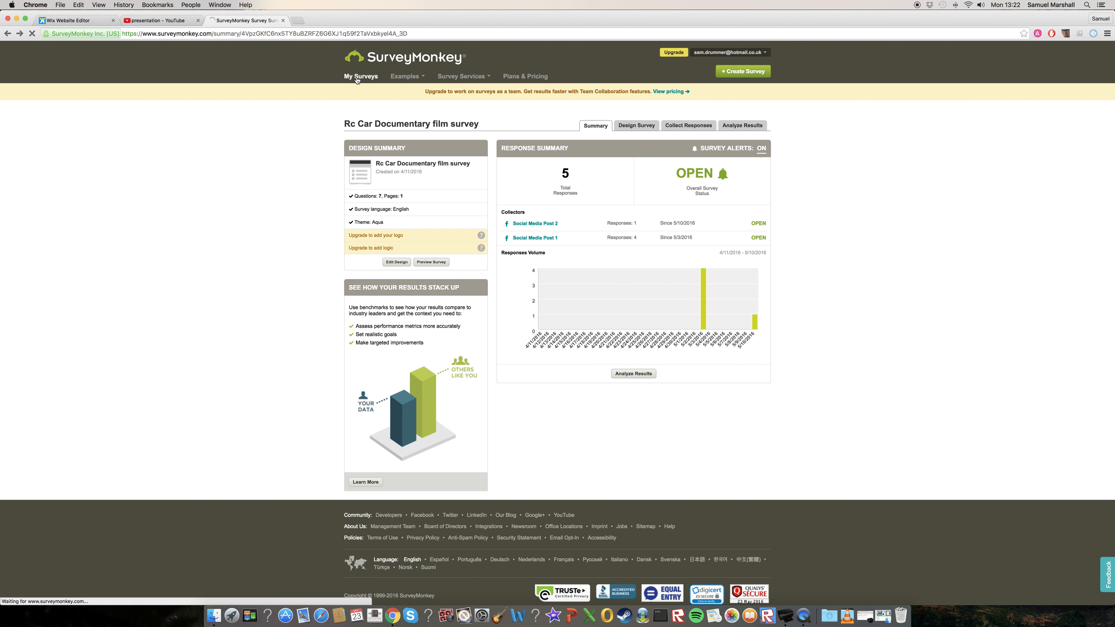
pyautogui.click(361, 76)
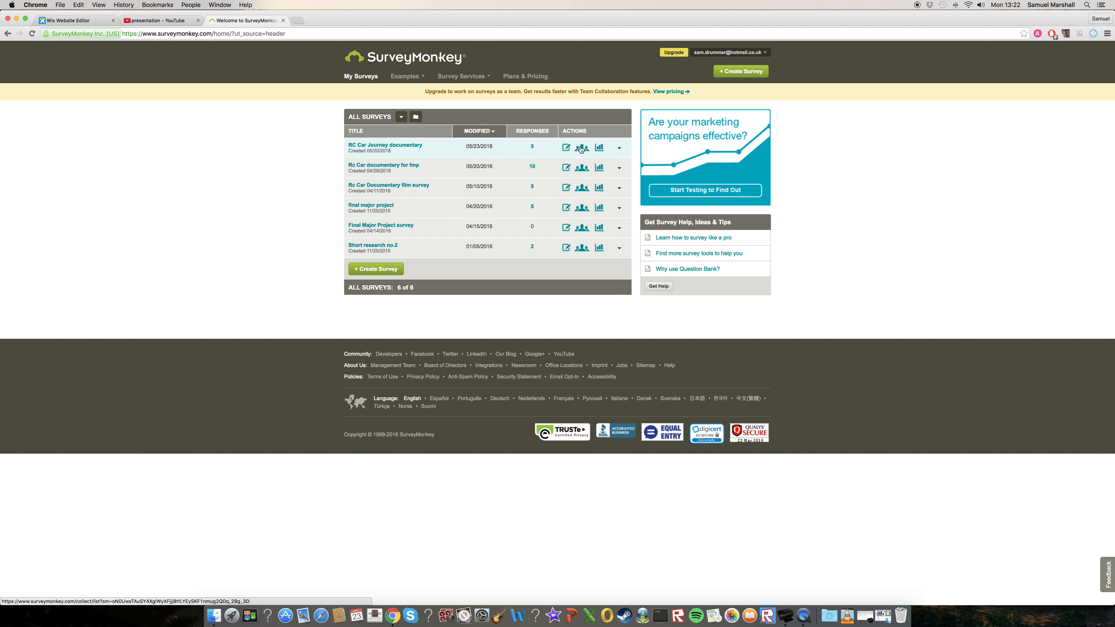
pyautogui.click(580, 148)
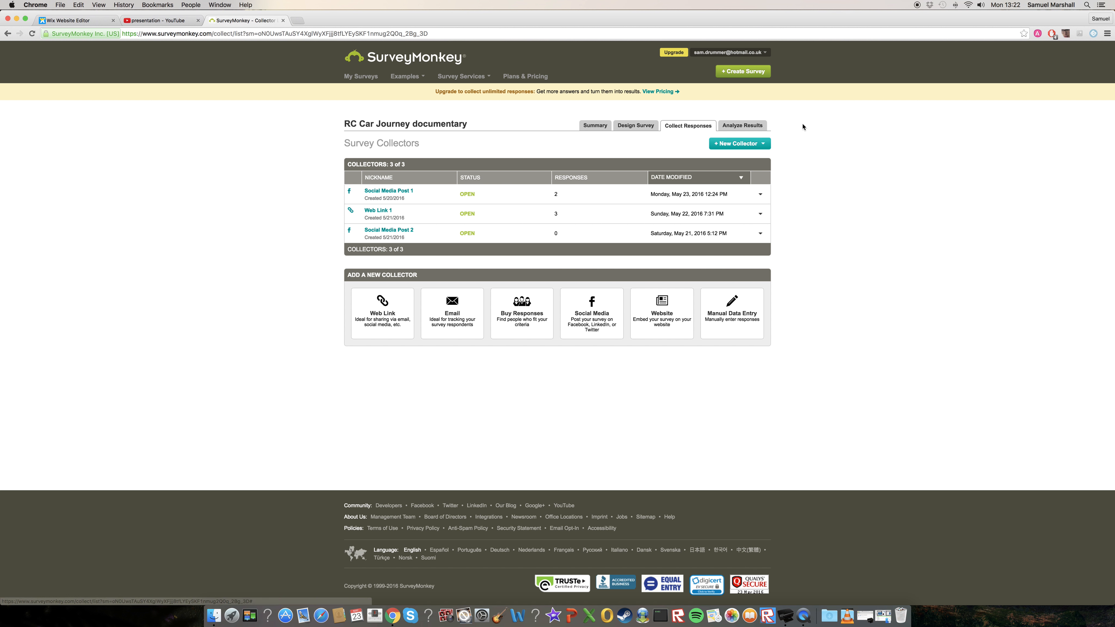
pyautogui.click(741, 126)
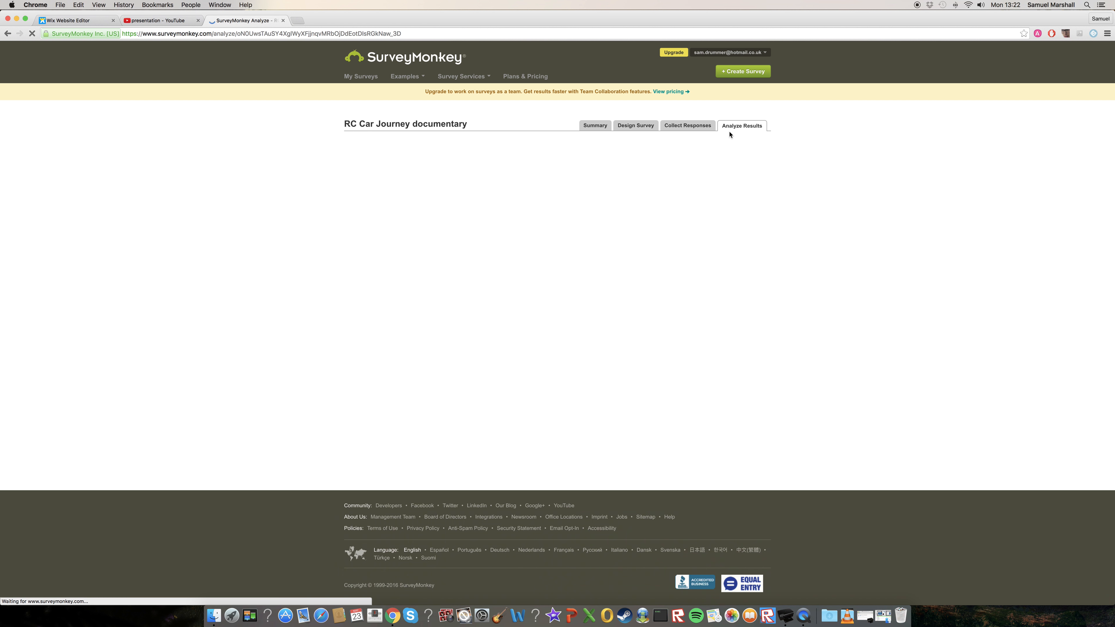
pyautogui.click(741, 126)
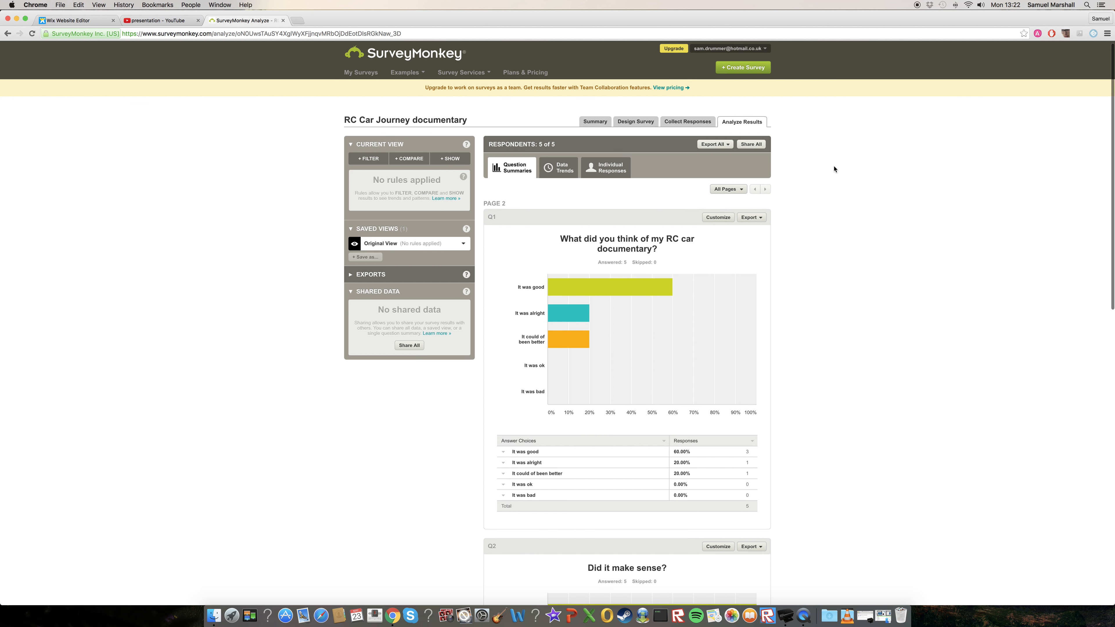
pyautogui.scroll(-3)
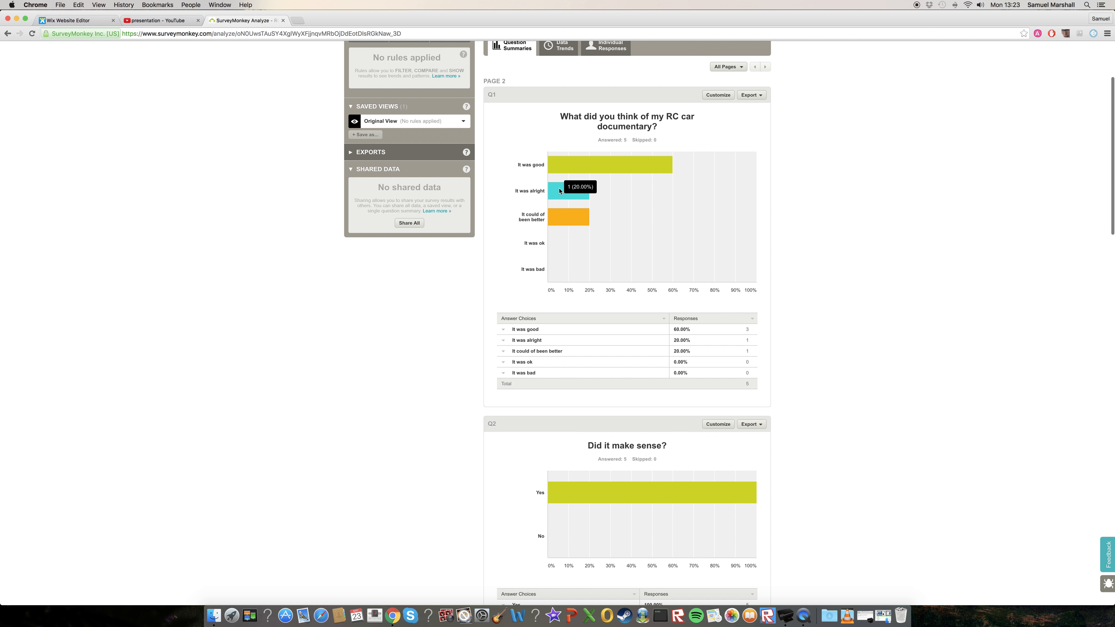
pyautogui.moveTo(568, 219)
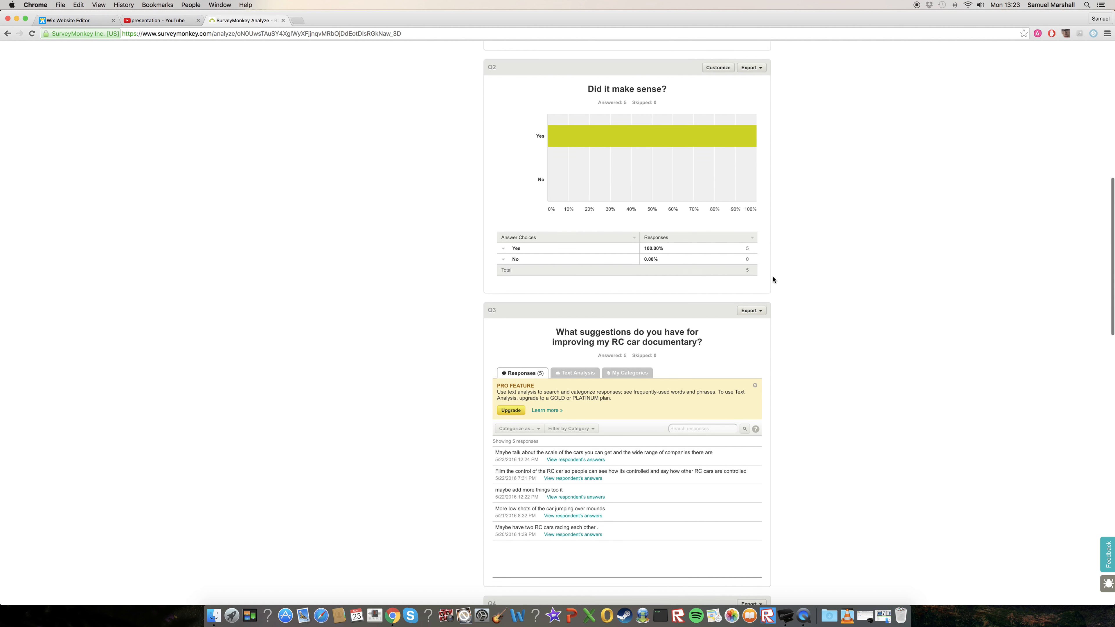
pyautogui.scroll(-3)
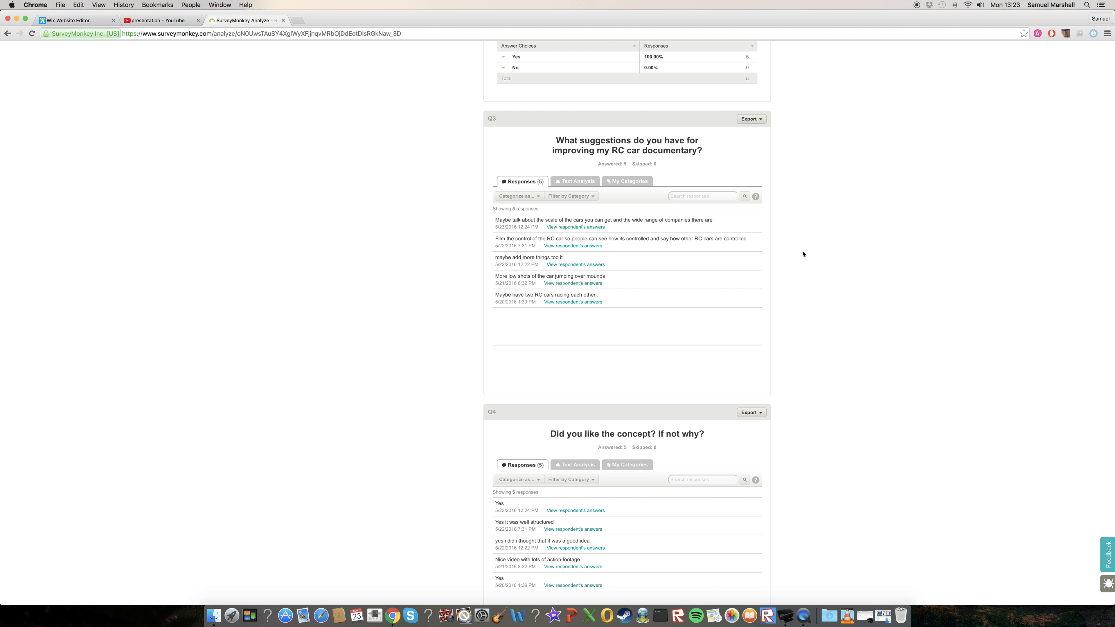
pyautogui.moveTo(841, 247)
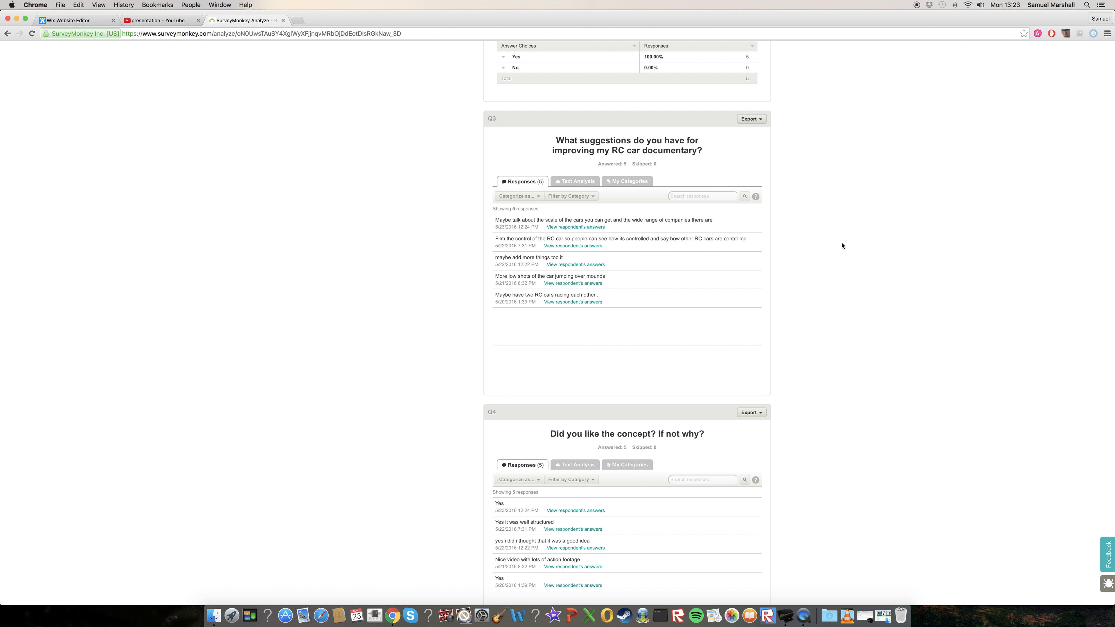
pyautogui.moveTo(772, 278)
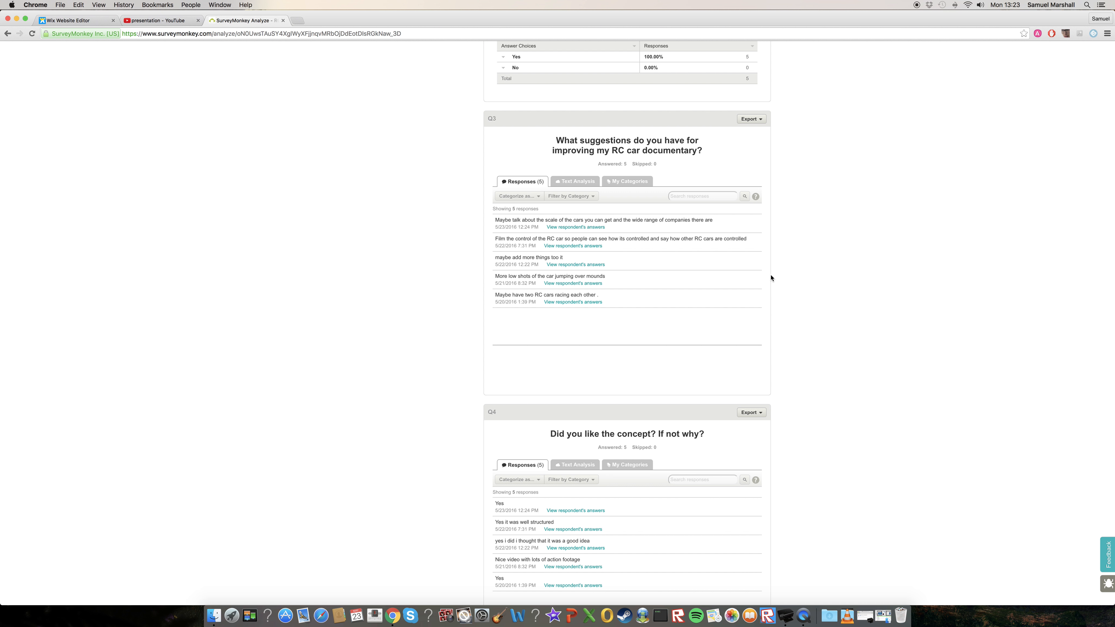
pyautogui.moveTo(823, 278)
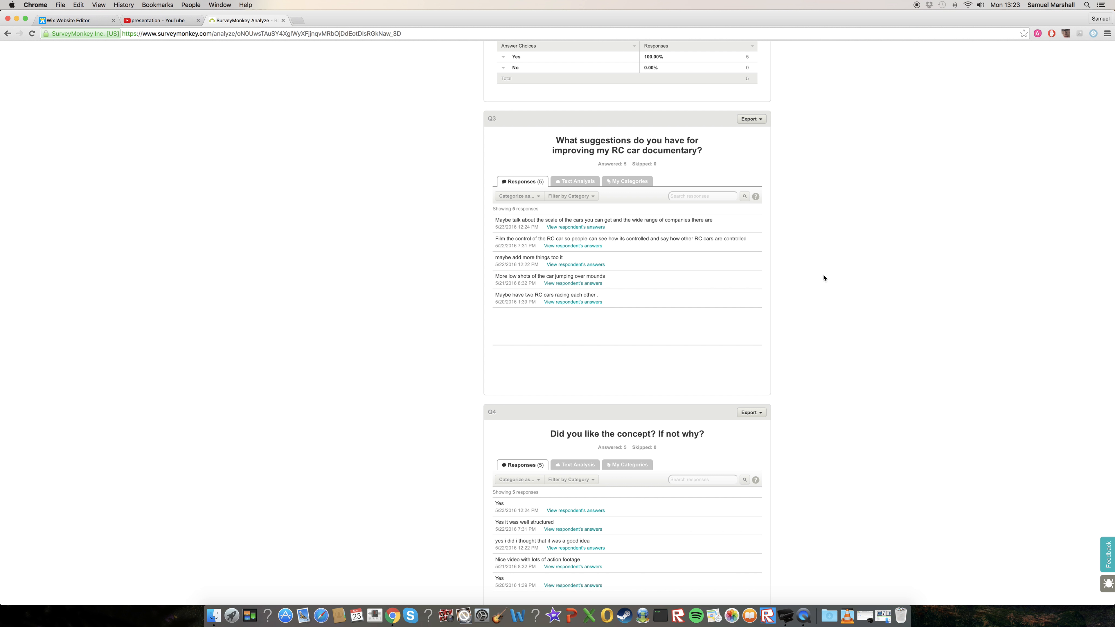
pyautogui.moveTo(819, 292)
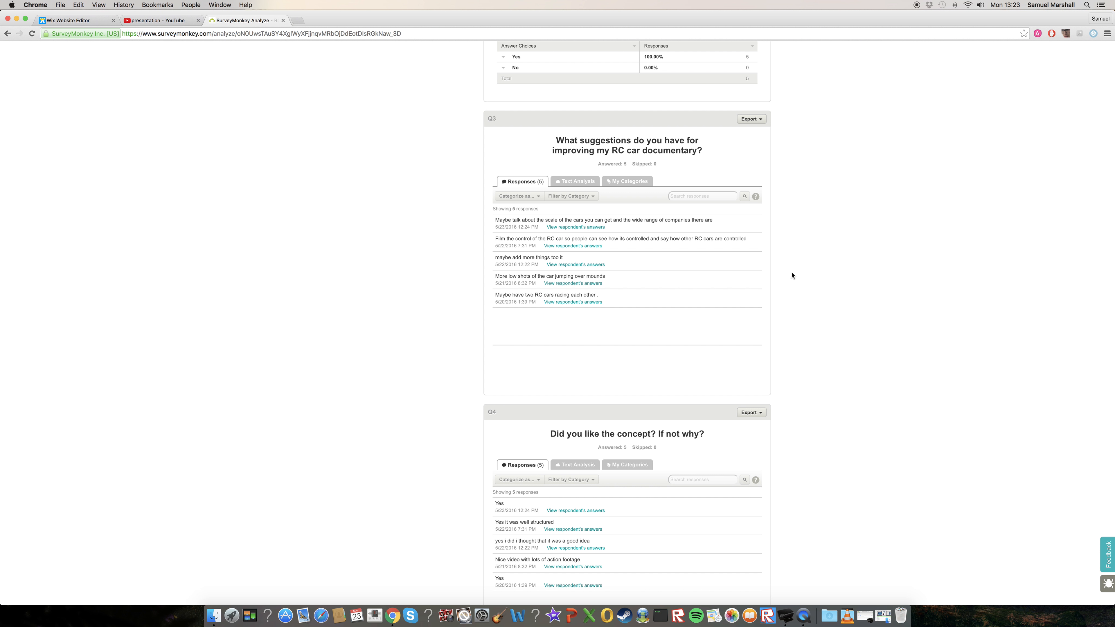
pyautogui.moveTo(774, 288)
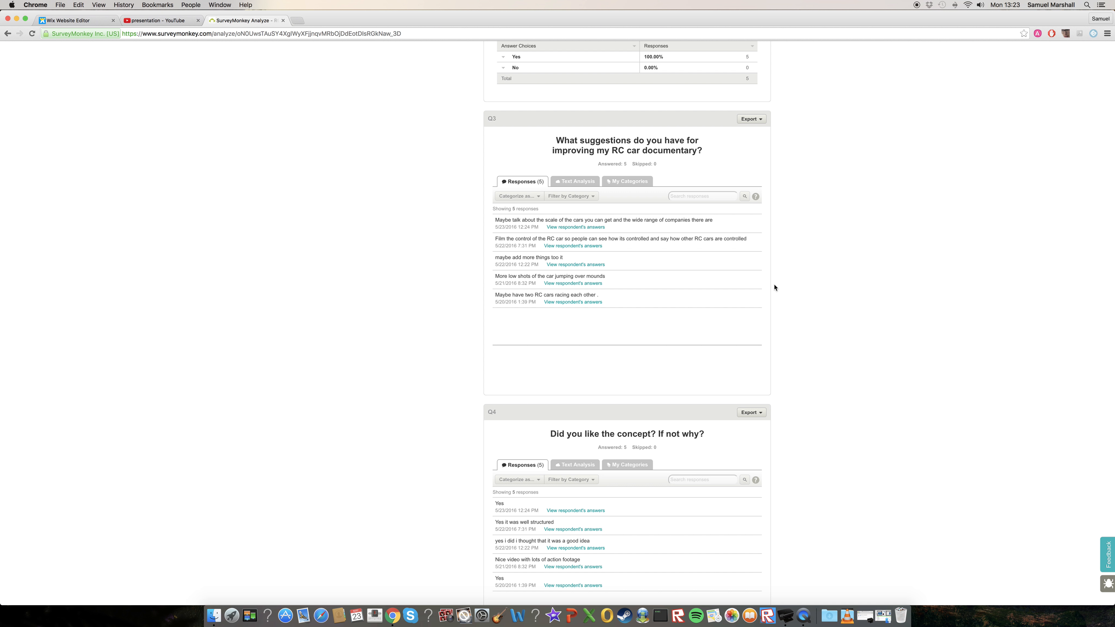
pyautogui.moveTo(479, 190)
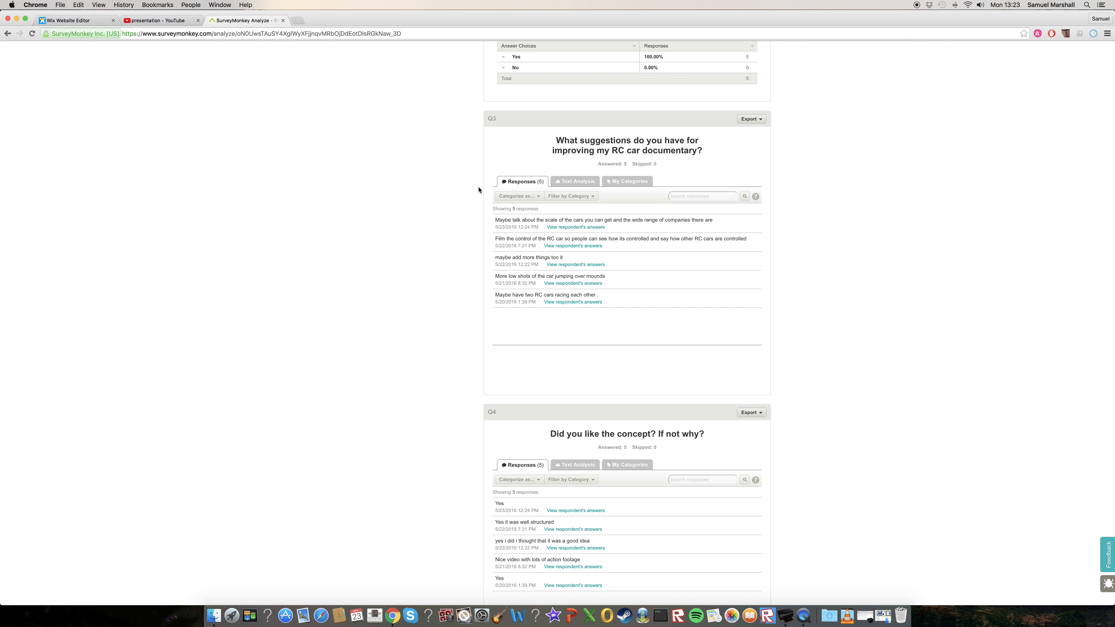
pyautogui.moveTo(477, 263)
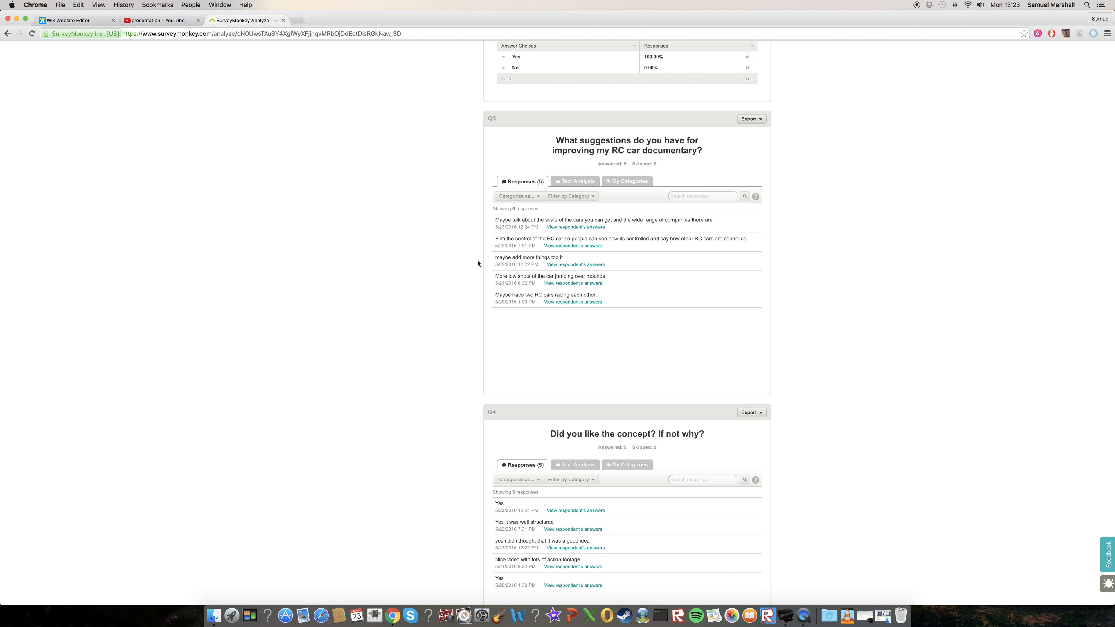
pyautogui.moveTo(514, 278)
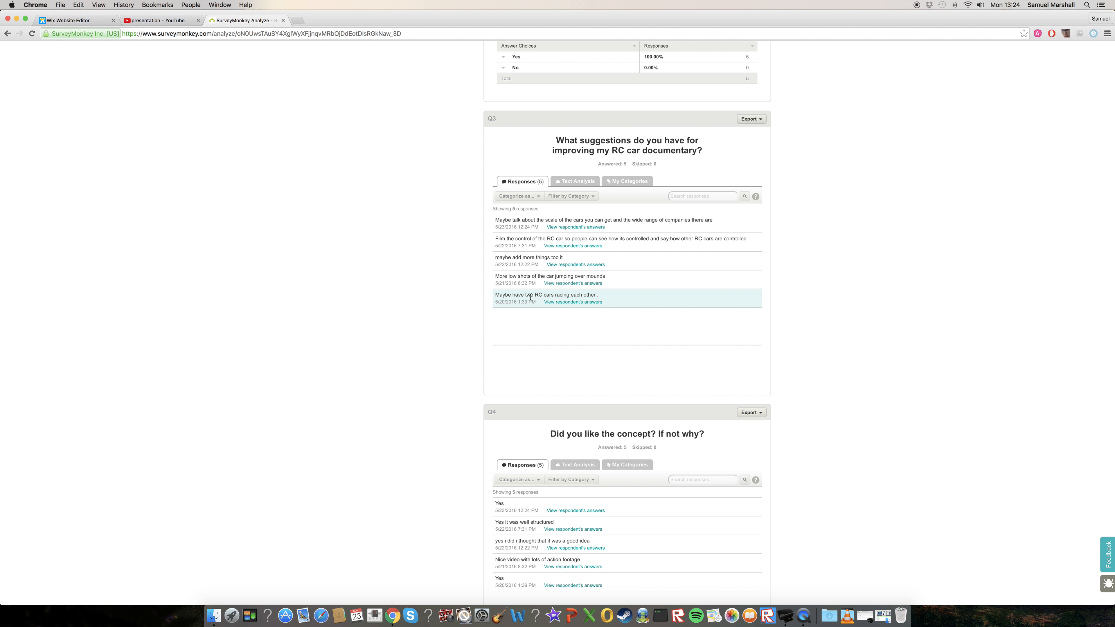
pyautogui.scroll(-3)
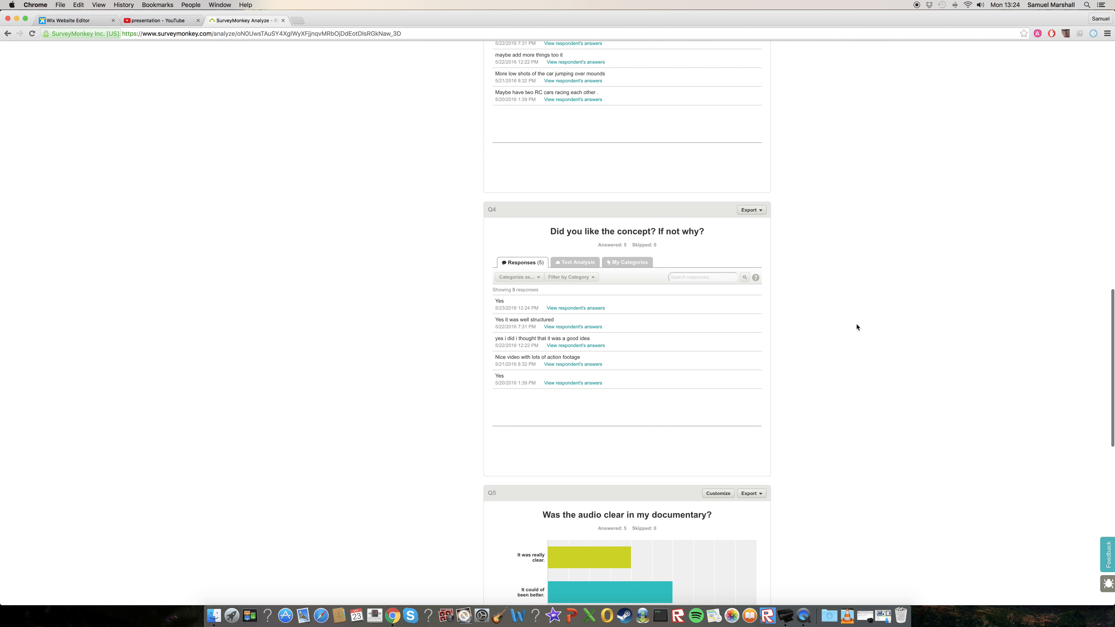
pyautogui.scroll(-3)
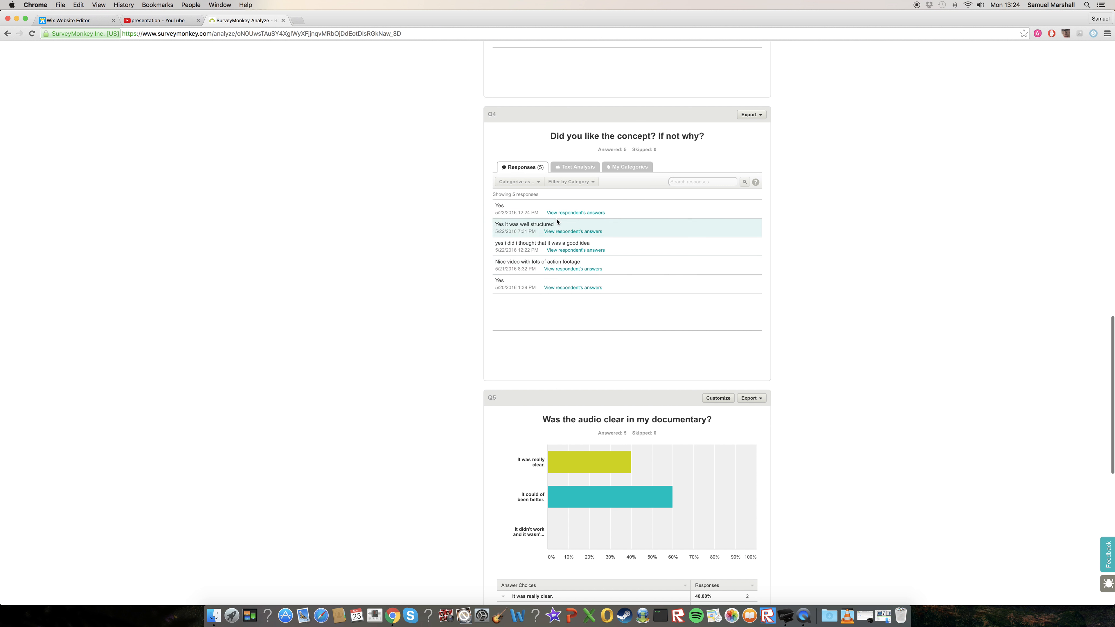
pyautogui.scroll(-3)
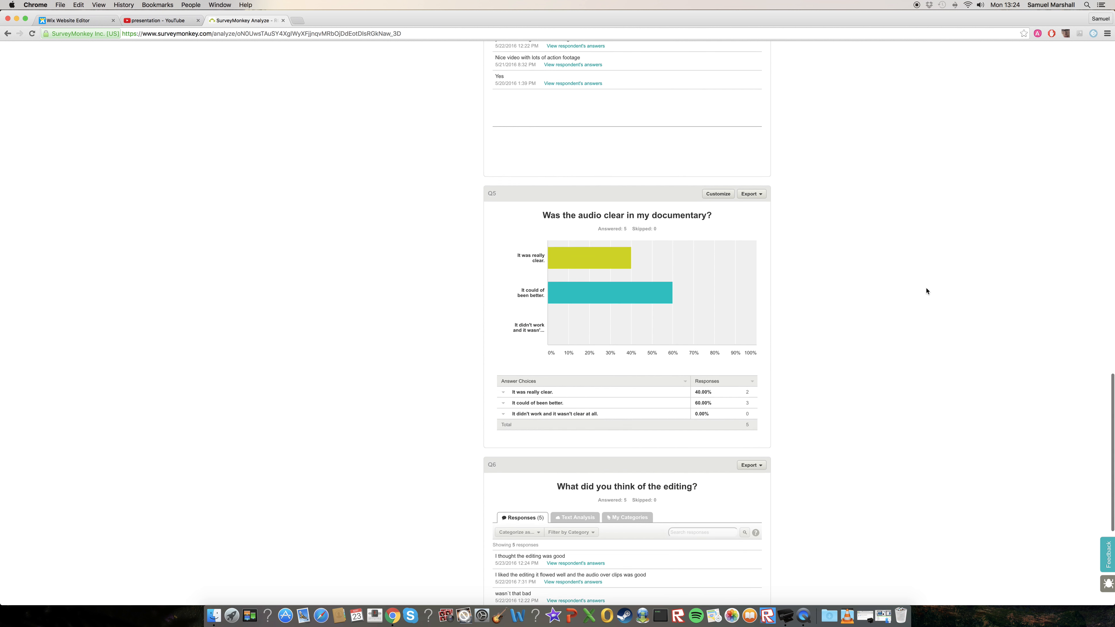
pyautogui.scroll(-3)
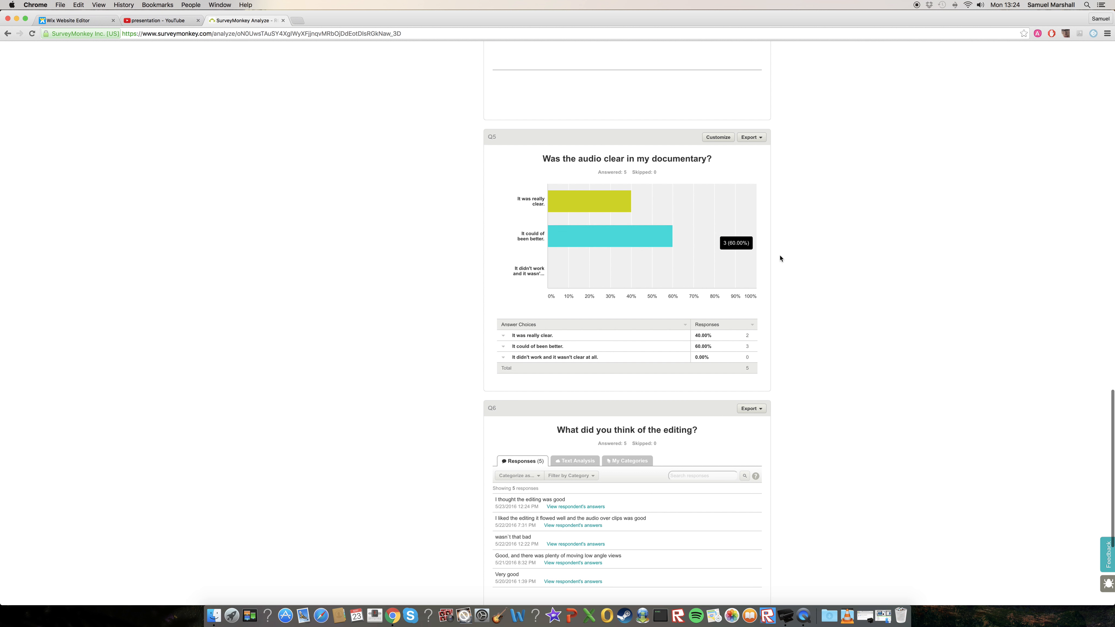
pyautogui.scroll(-3)
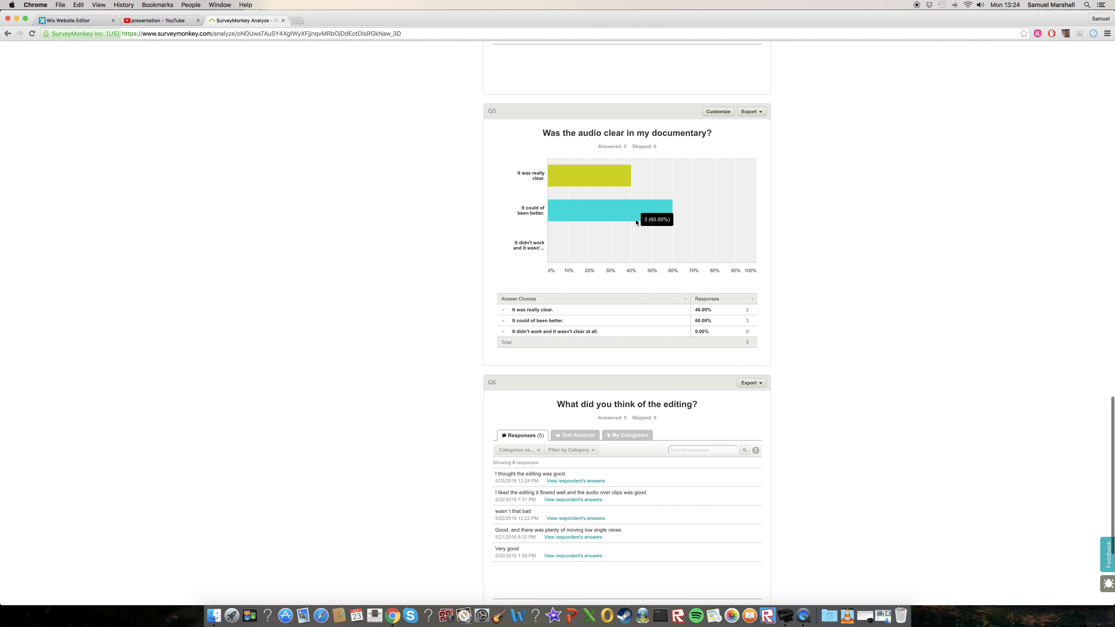
pyautogui.scroll(-3)
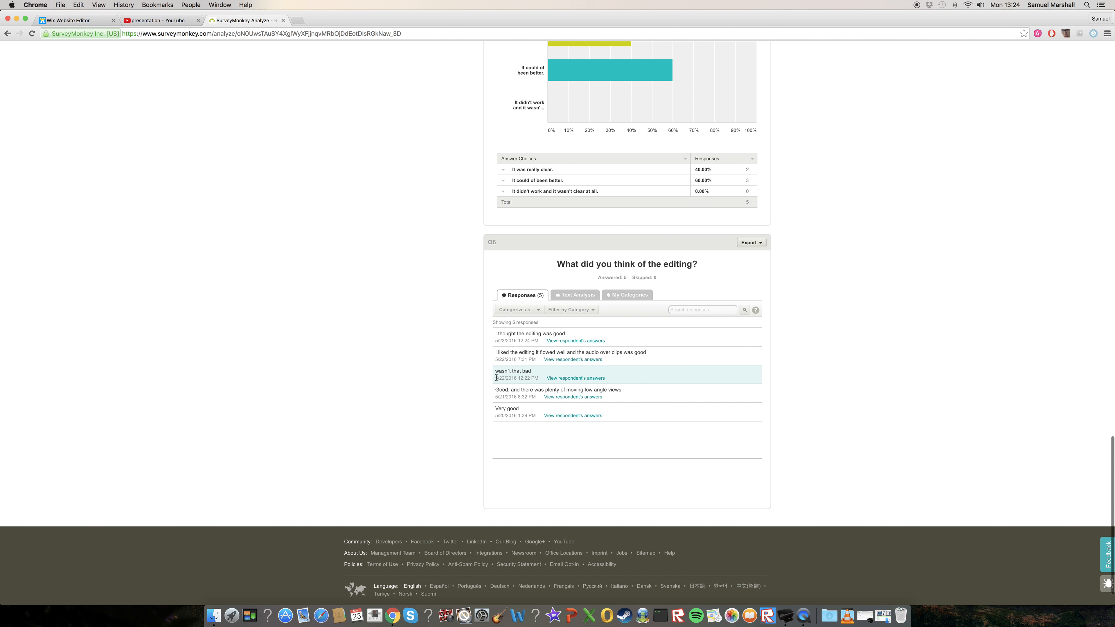
pyautogui.scroll(-3)
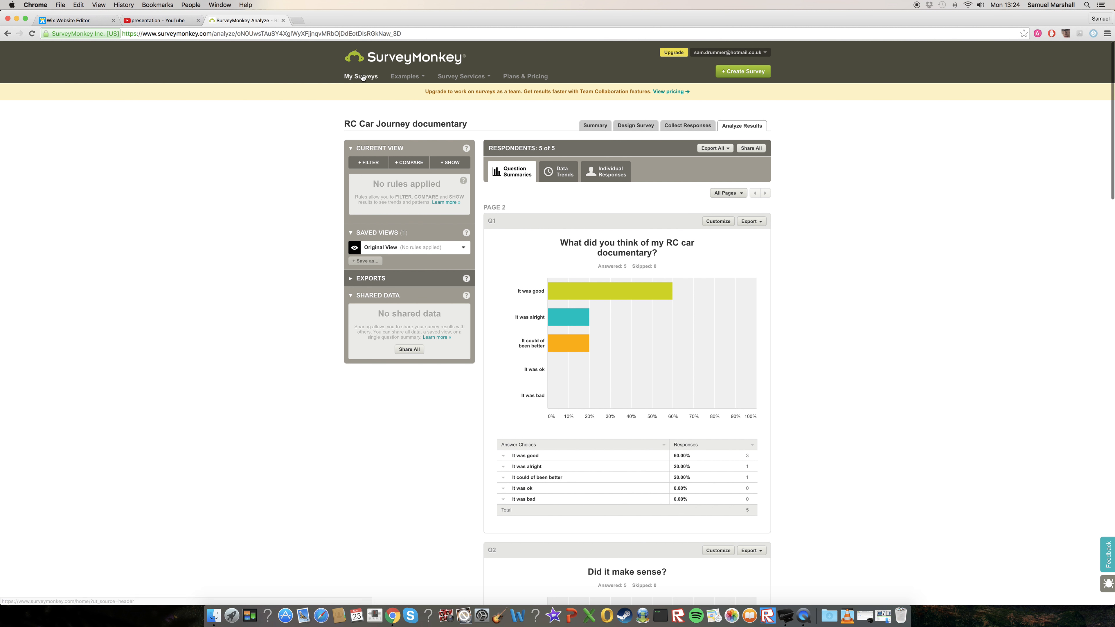
# Preview the risk assessment form and call sheet in Cover Flow, then open call sheet.docx in Word.
pyautogui.click(361, 76)
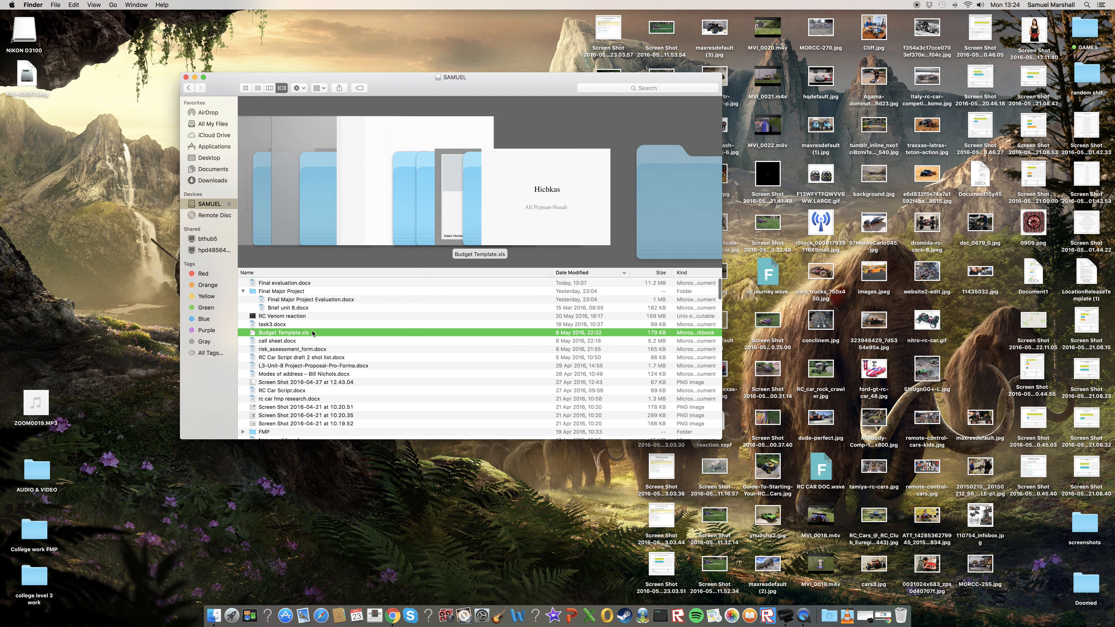
pyautogui.click(291, 349)
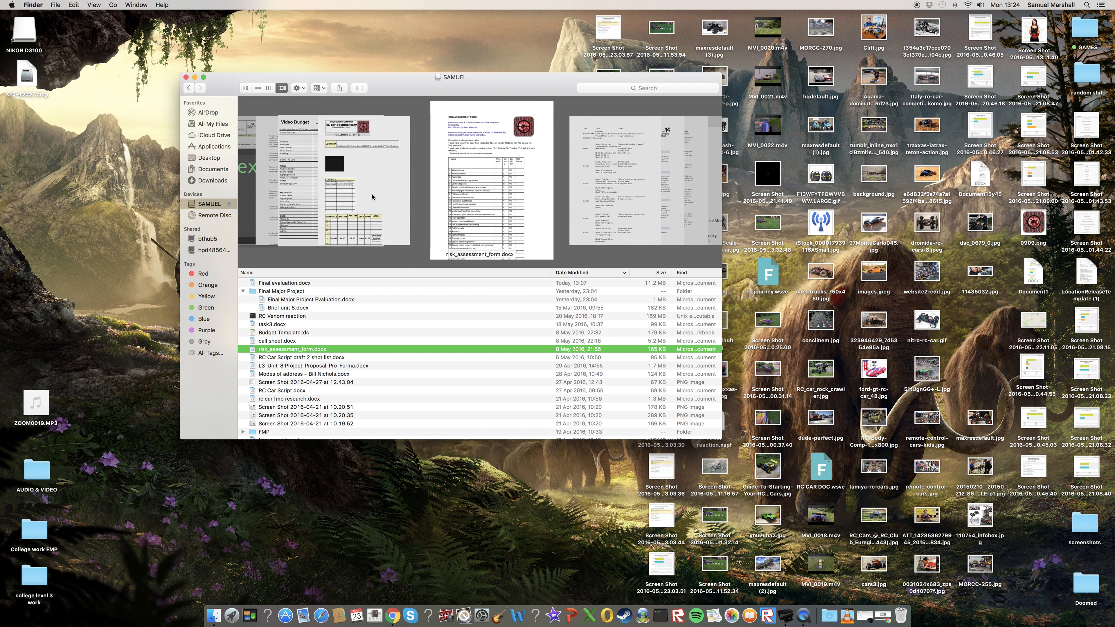
pyautogui.click(277, 341)
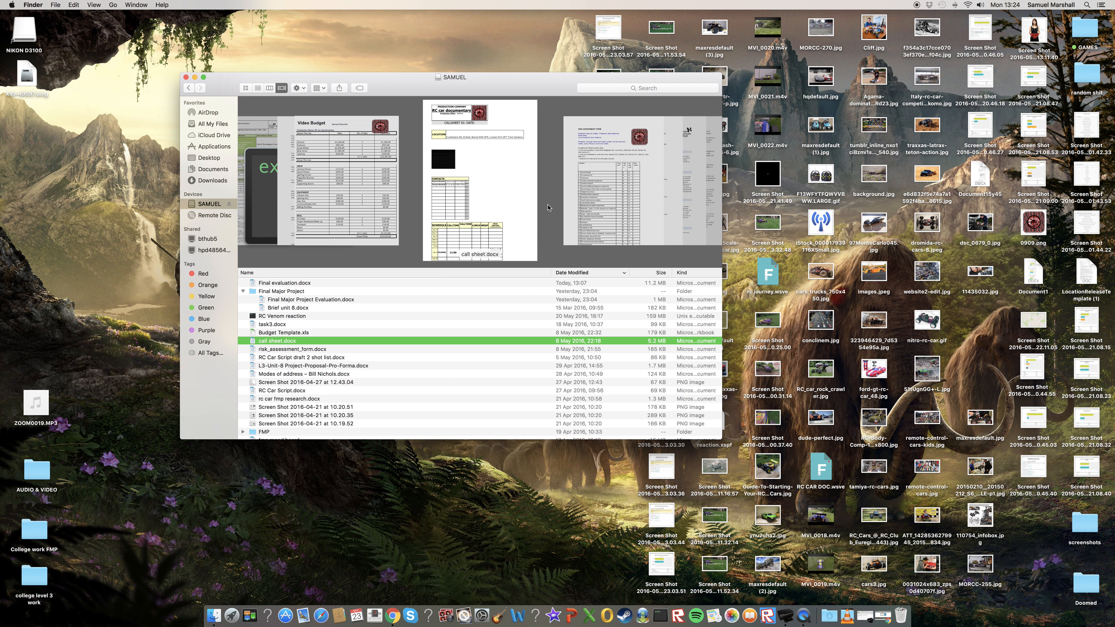
pyautogui.click(292, 349)
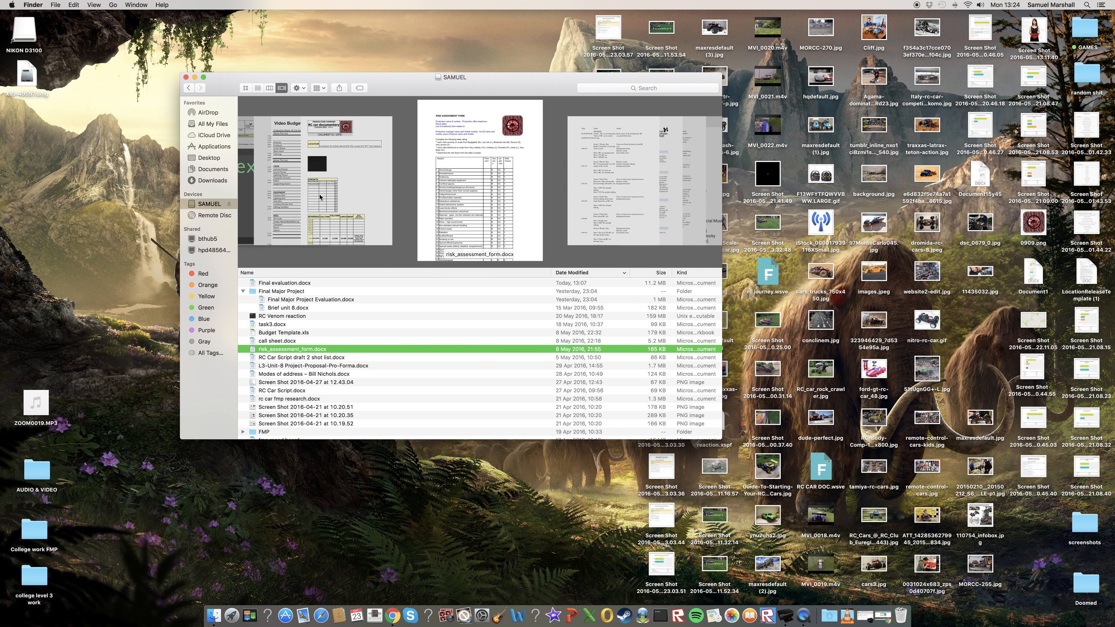
pyautogui.doubleClick(278, 342)
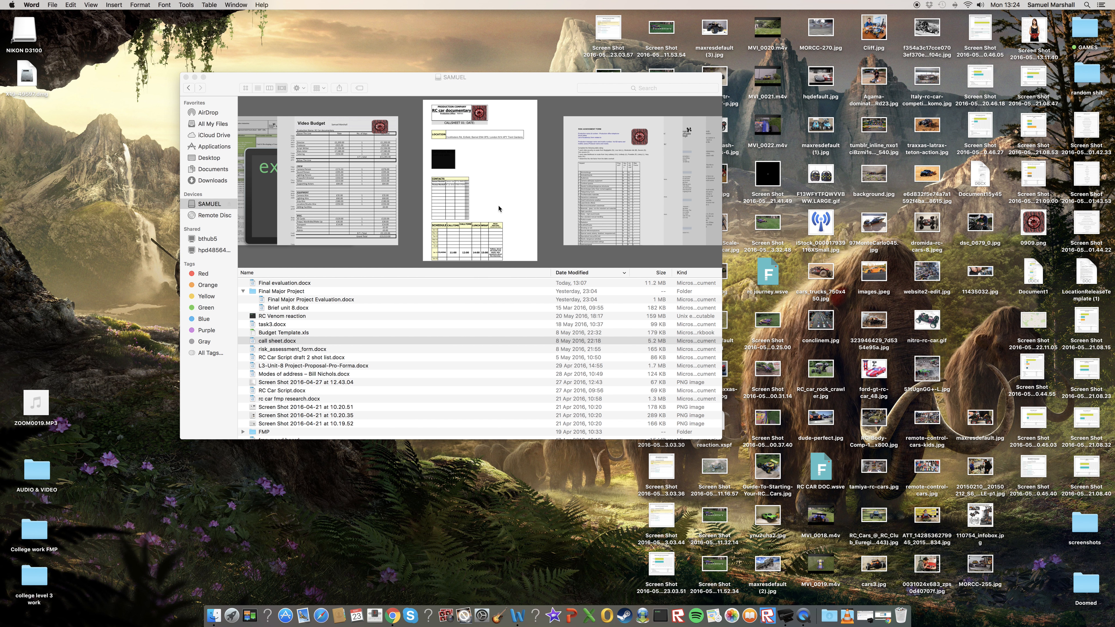
pyautogui.doubleClick(276, 341)
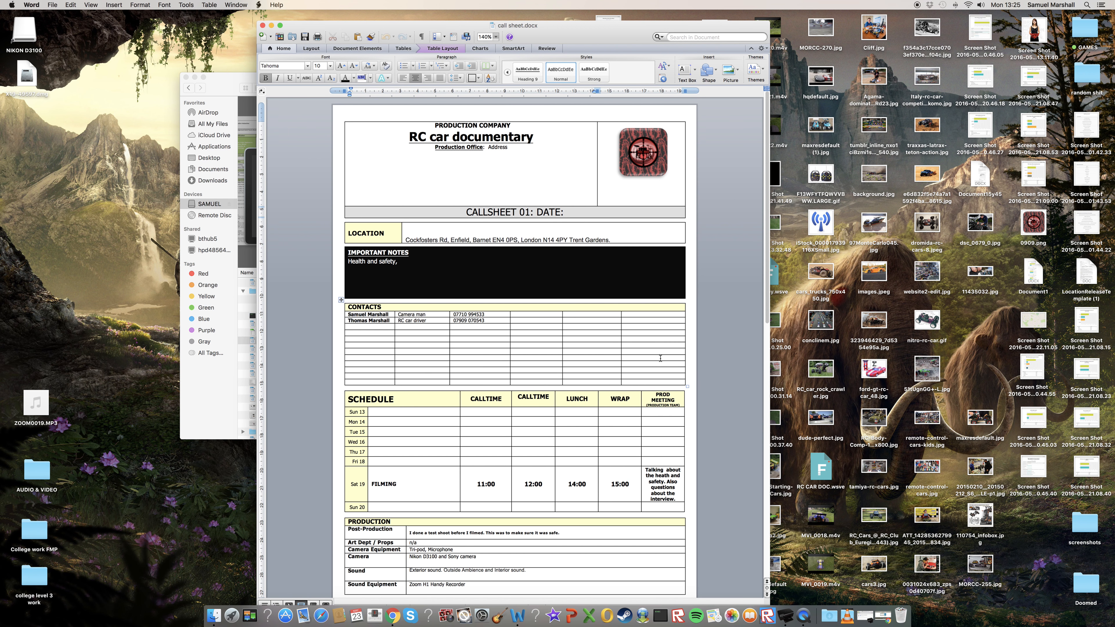
pyautogui.scroll(-3)
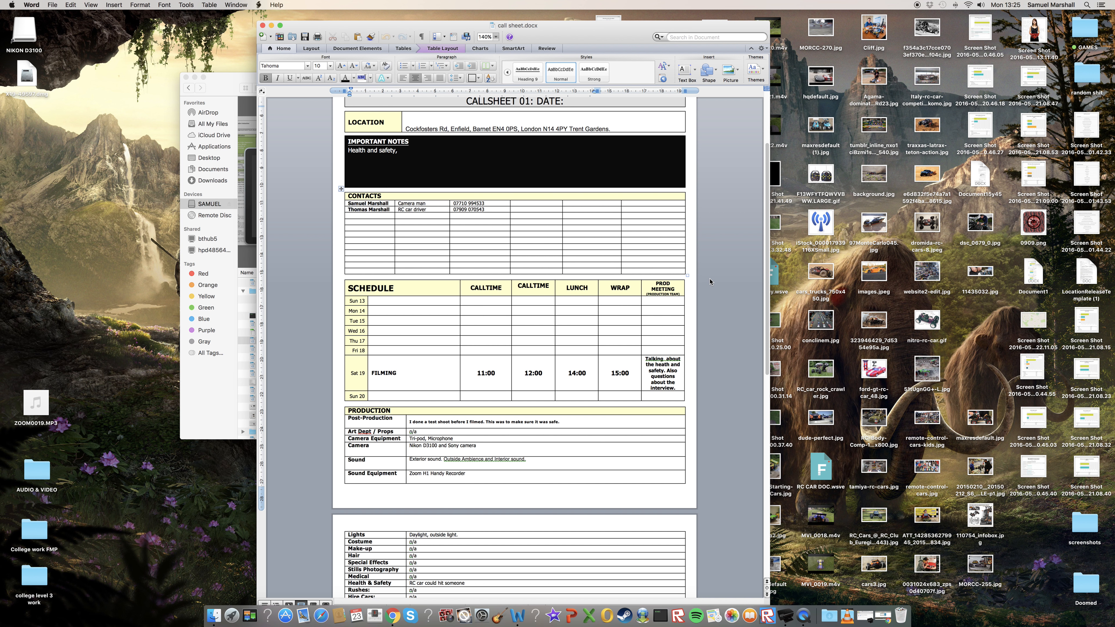
pyautogui.moveTo(709, 278)
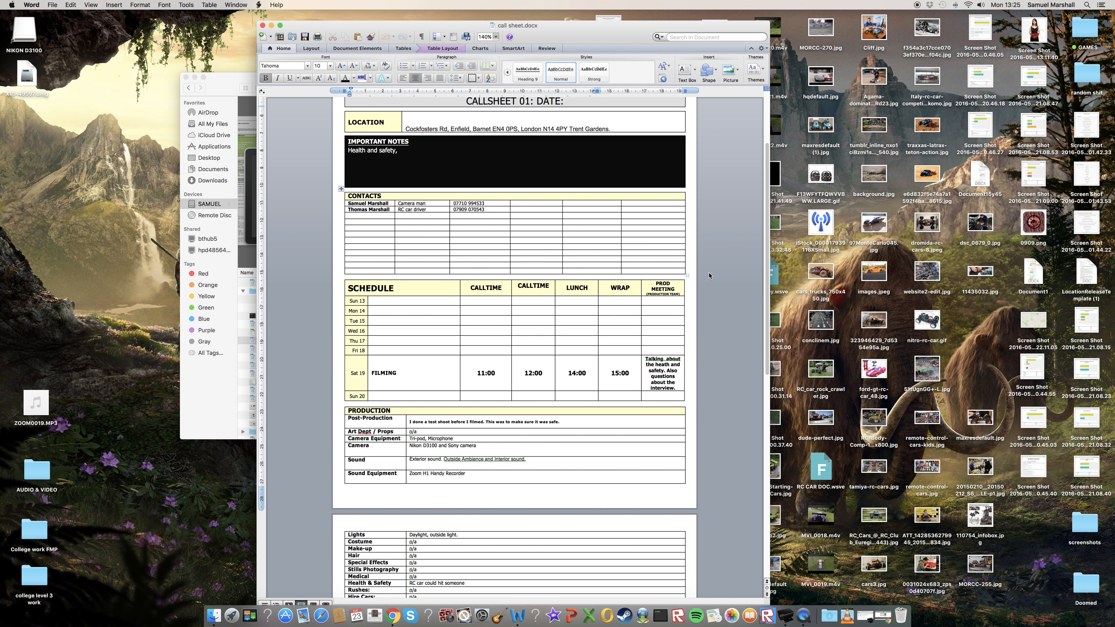
pyautogui.scroll(-3)
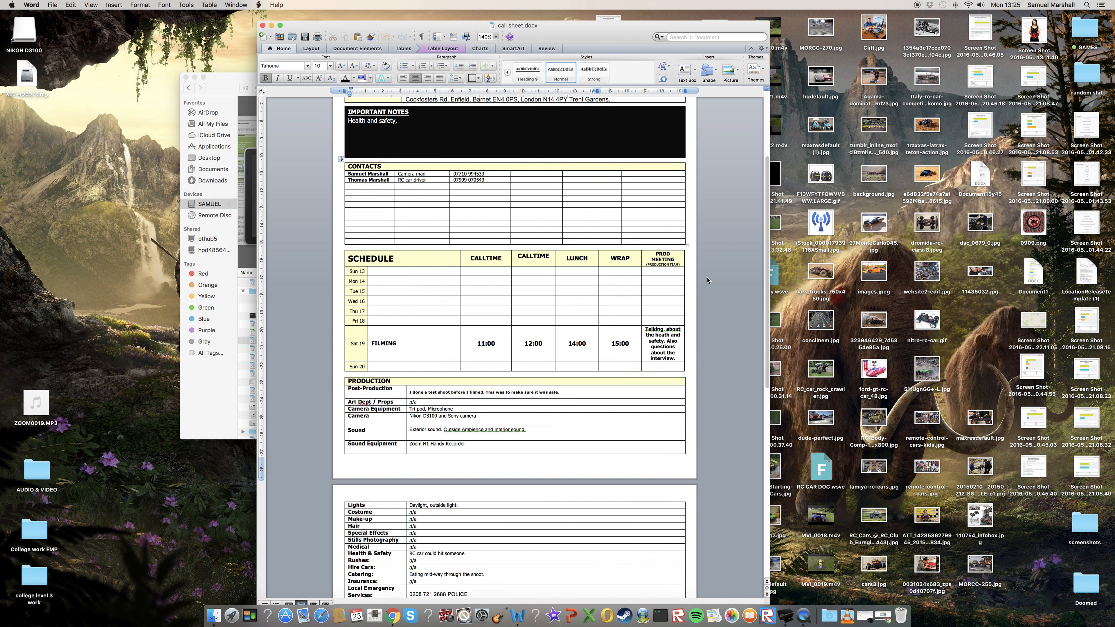
pyautogui.scroll(-3)
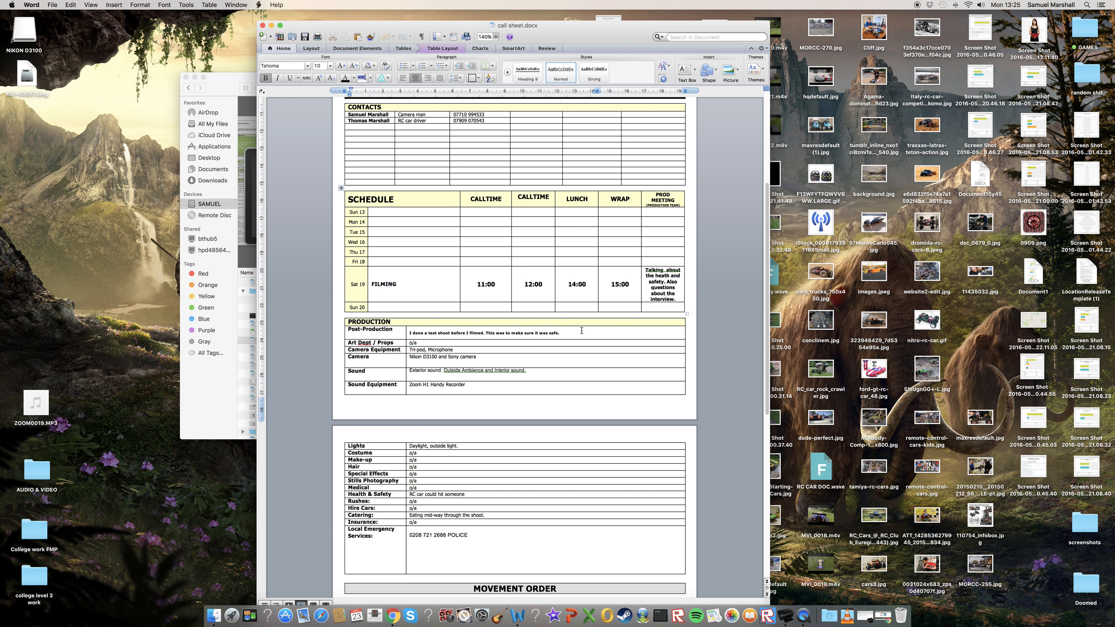
pyautogui.moveTo(477, 339)
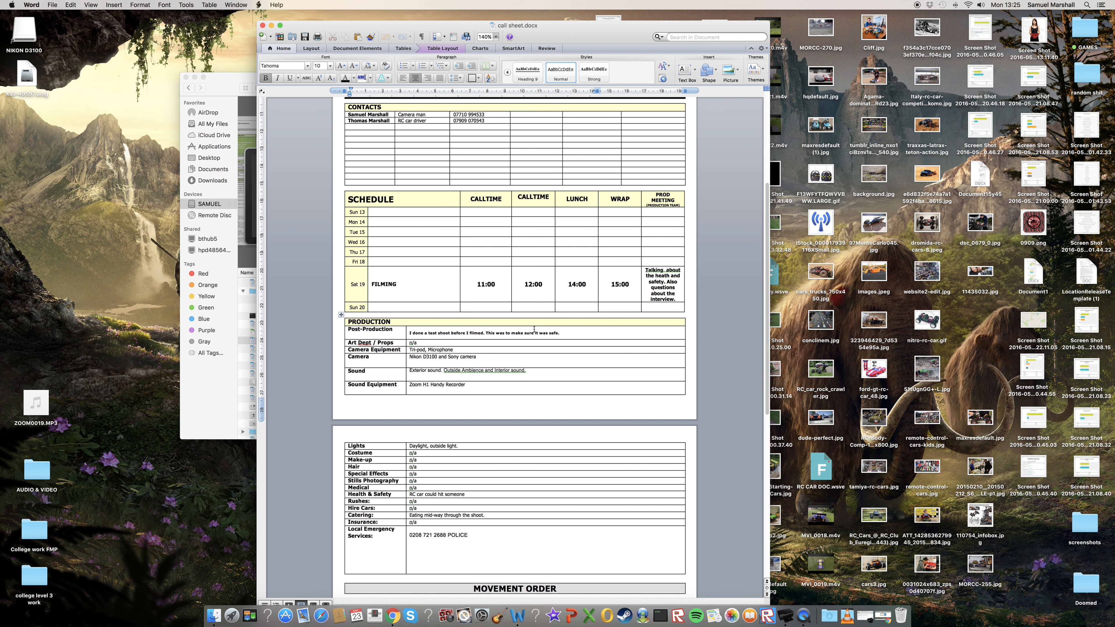
pyautogui.scroll(-3)
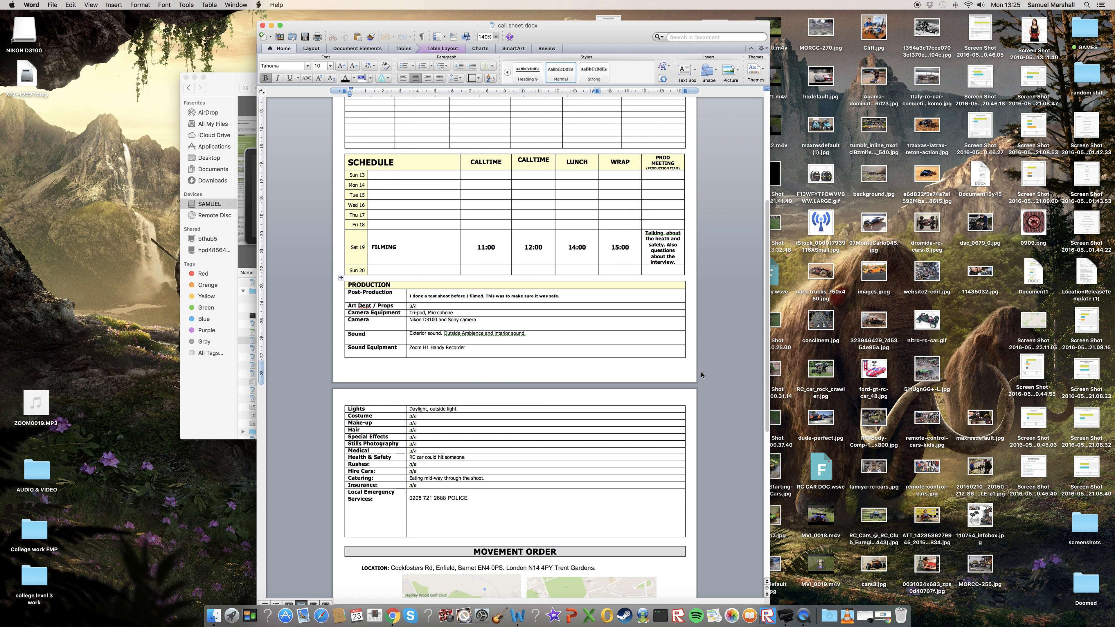
pyautogui.scroll(-3)
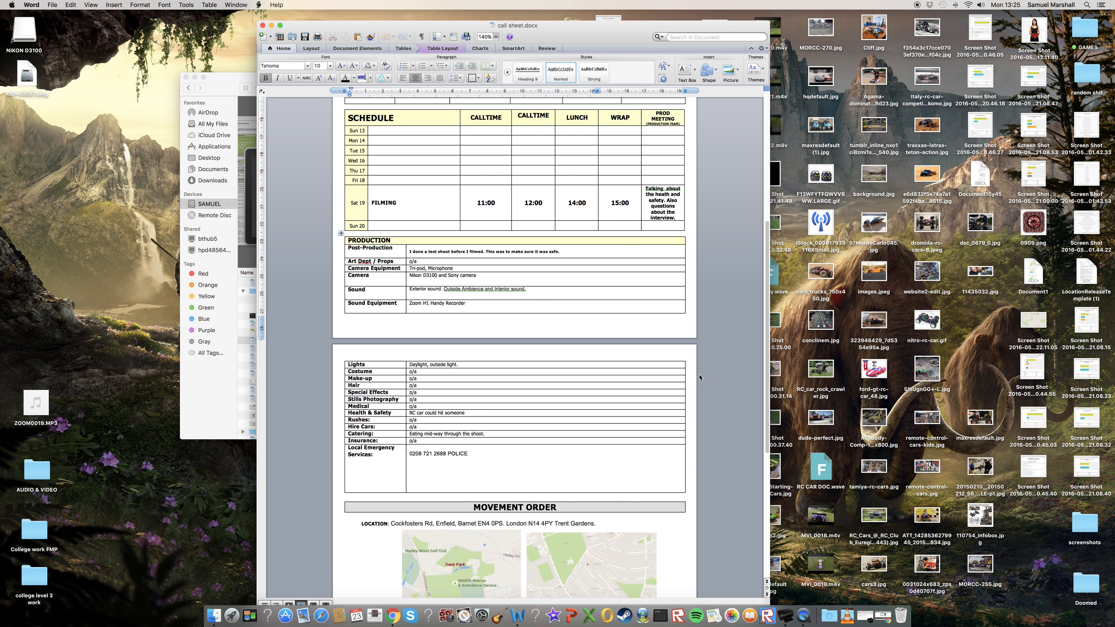
pyautogui.scroll(-3)
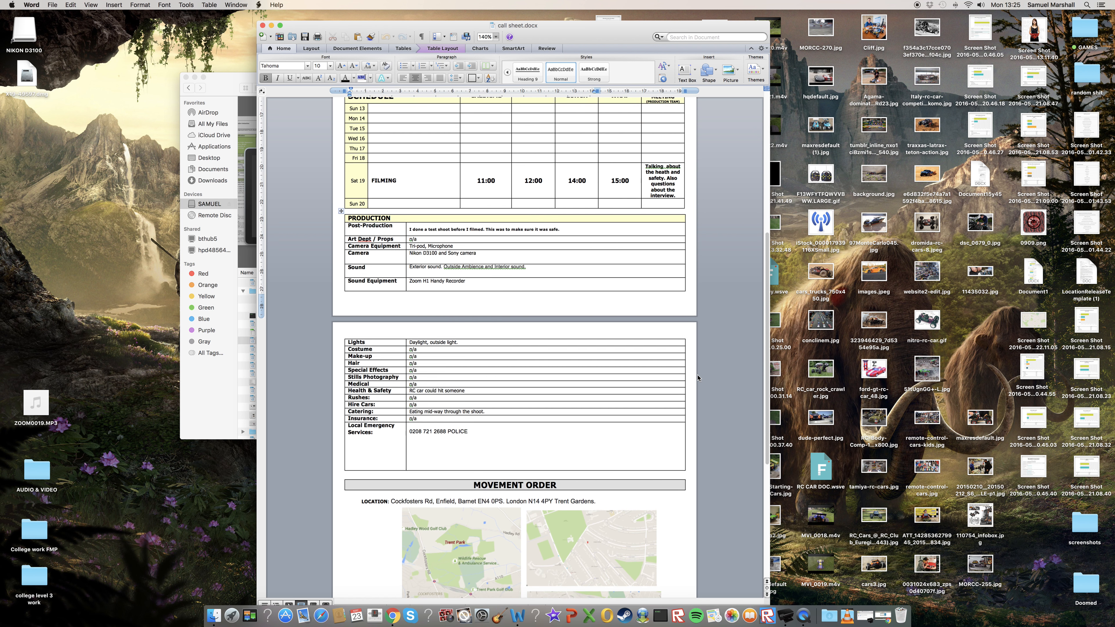
pyautogui.scroll(-3)
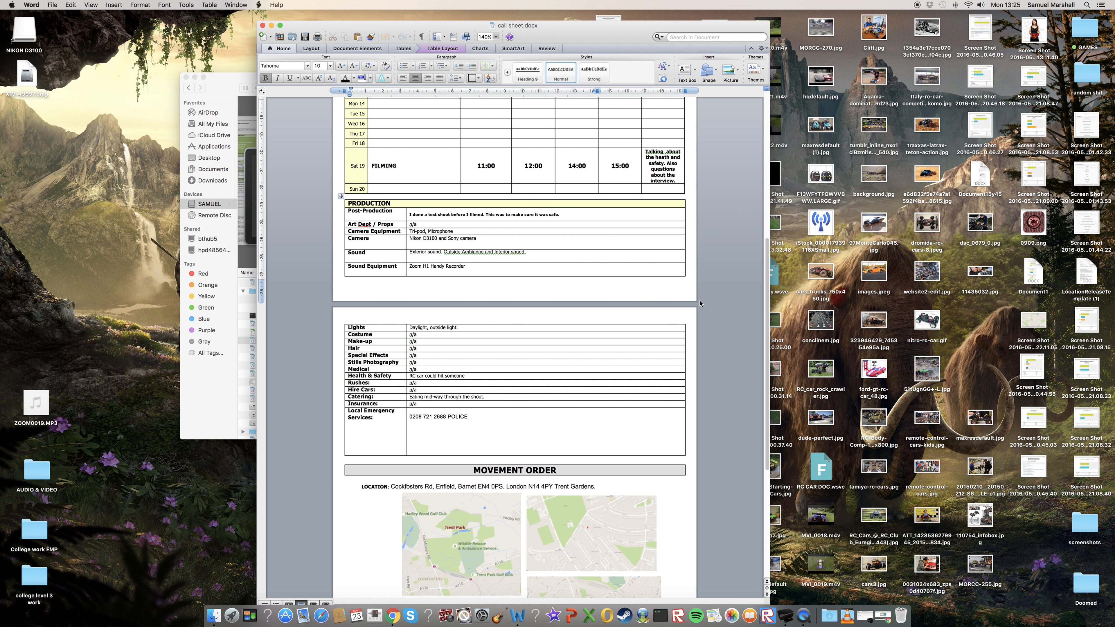
# Scroll back through the call sheet's schedule, production details and movement order.
pyautogui.scroll(-3)
pyautogui.write(' could')
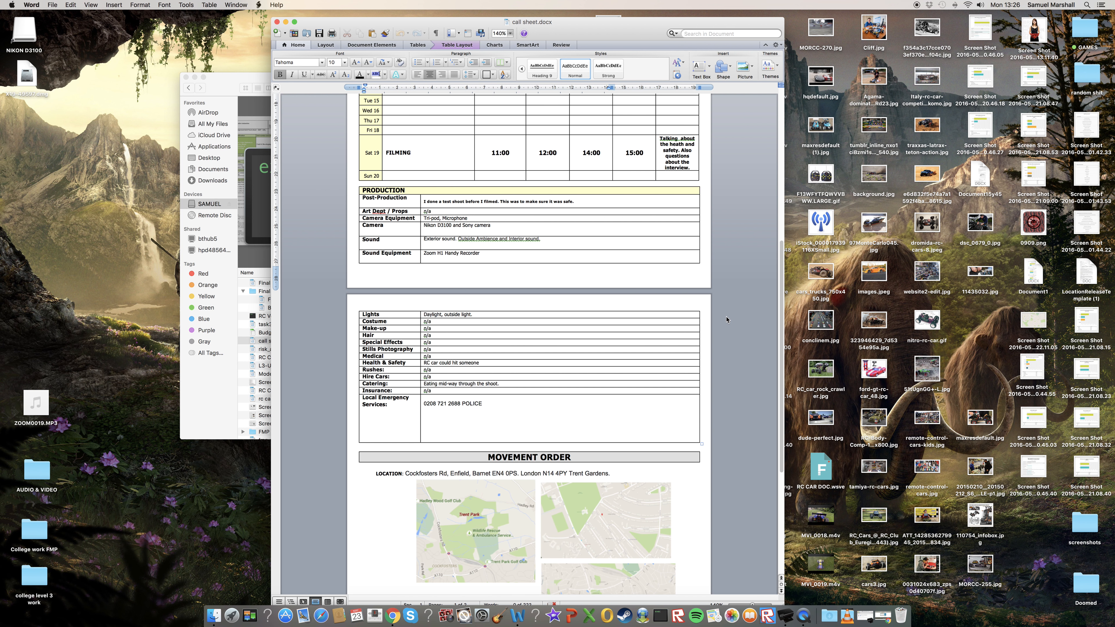
pyautogui.scroll(-3)
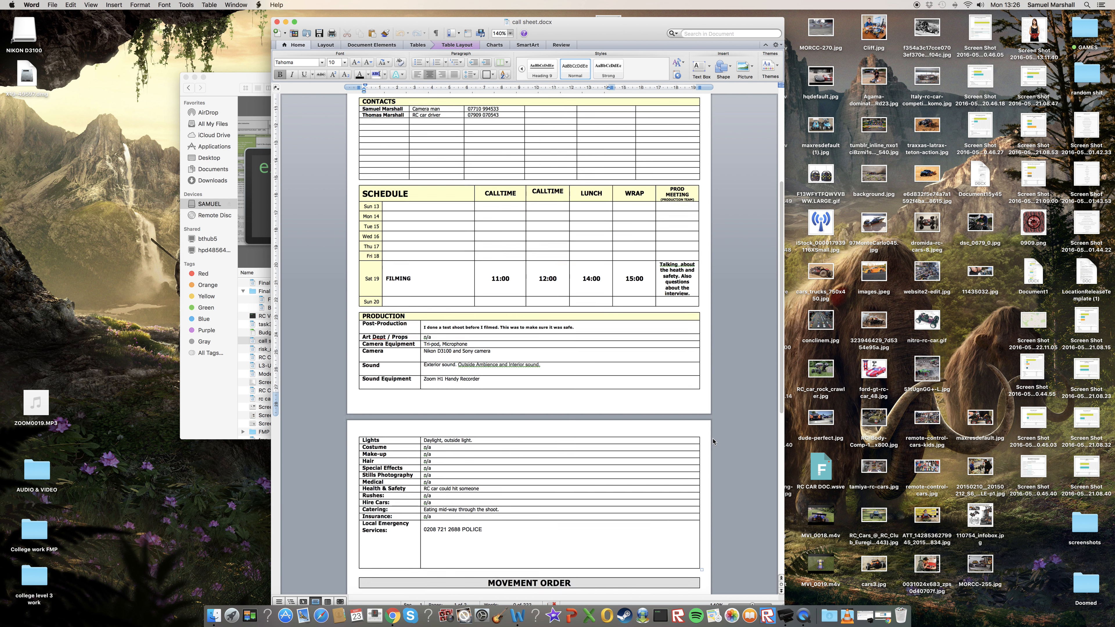
pyautogui.scroll(-3)
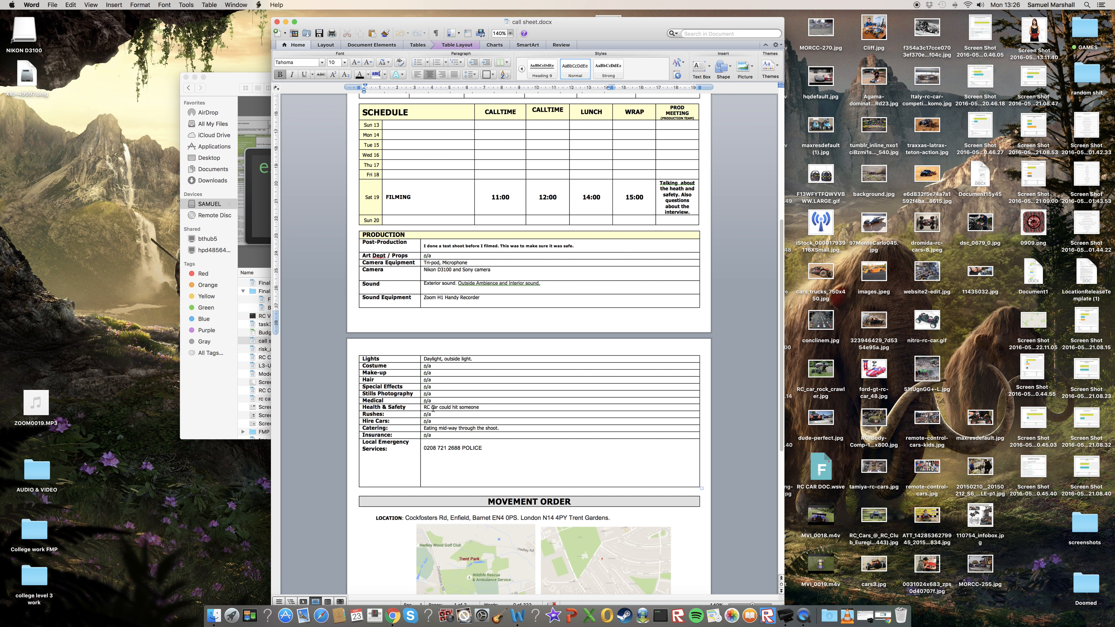
pyautogui.moveTo(480, 409)
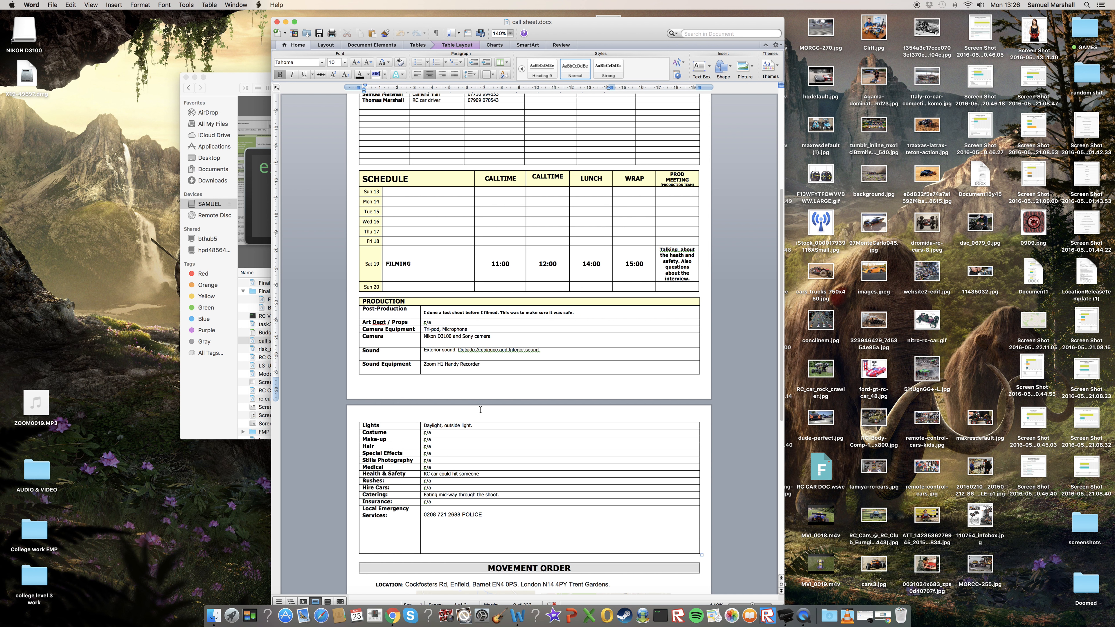
pyautogui.moveTo(732, 428)
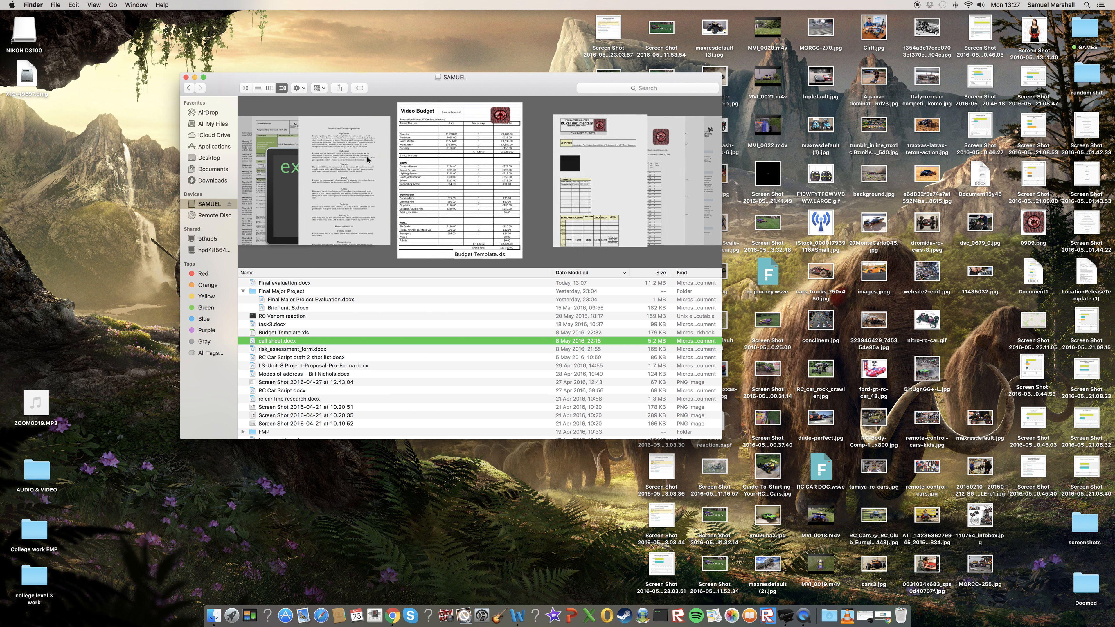
# Open Final Major Project Evaluation.docx from the Finder list in Word.
pyautogui.click(308, 299)
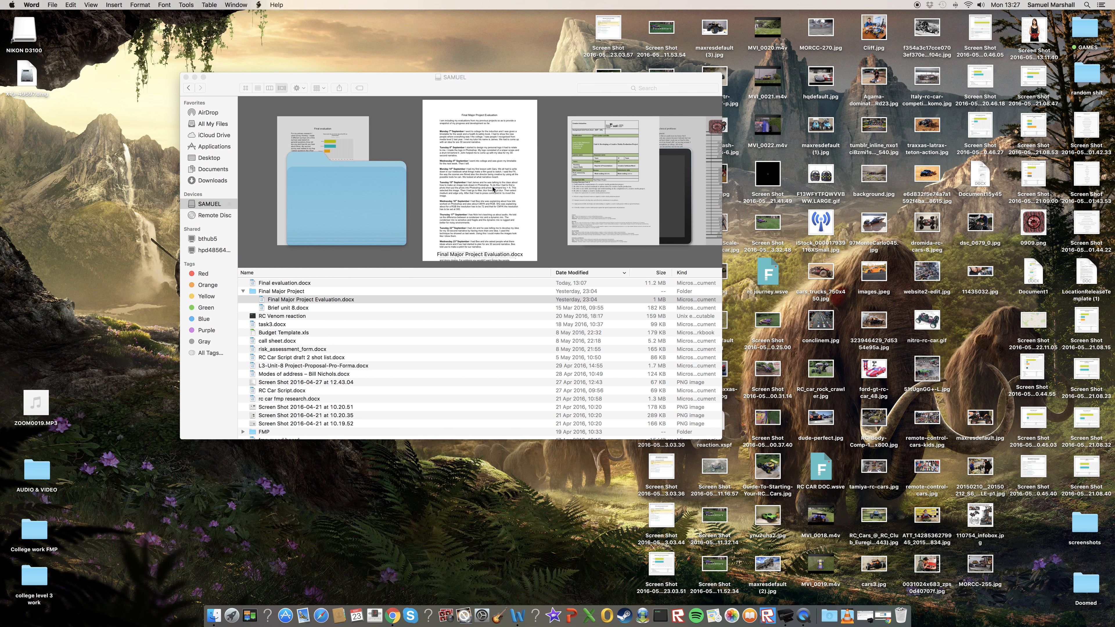
pyautogui.doubleClick(308, 299)
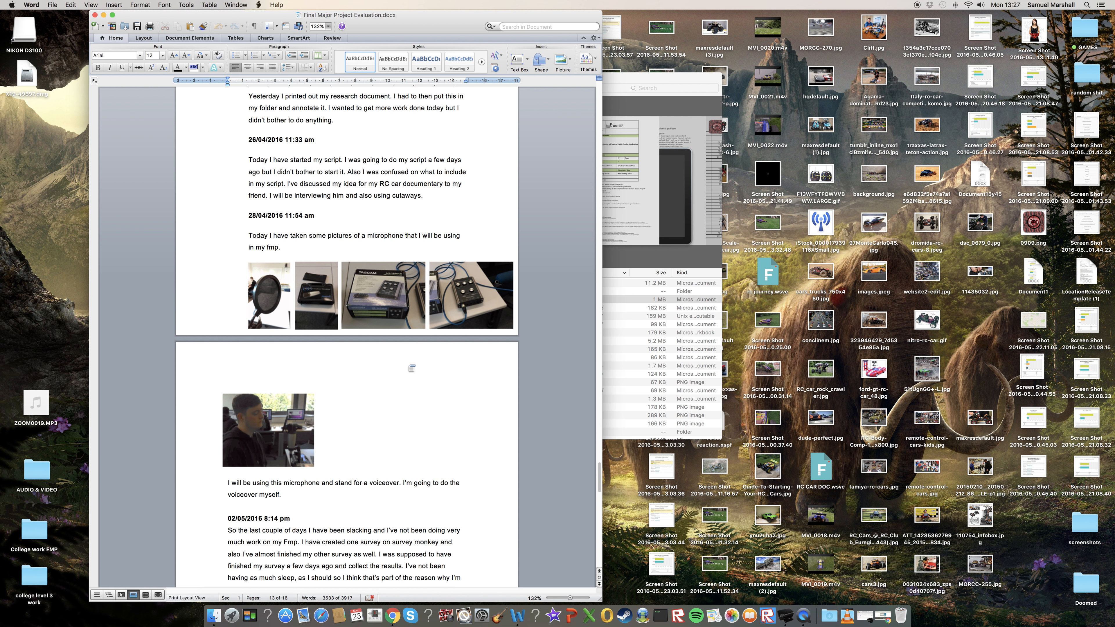
pyautogui.scroll(-3)
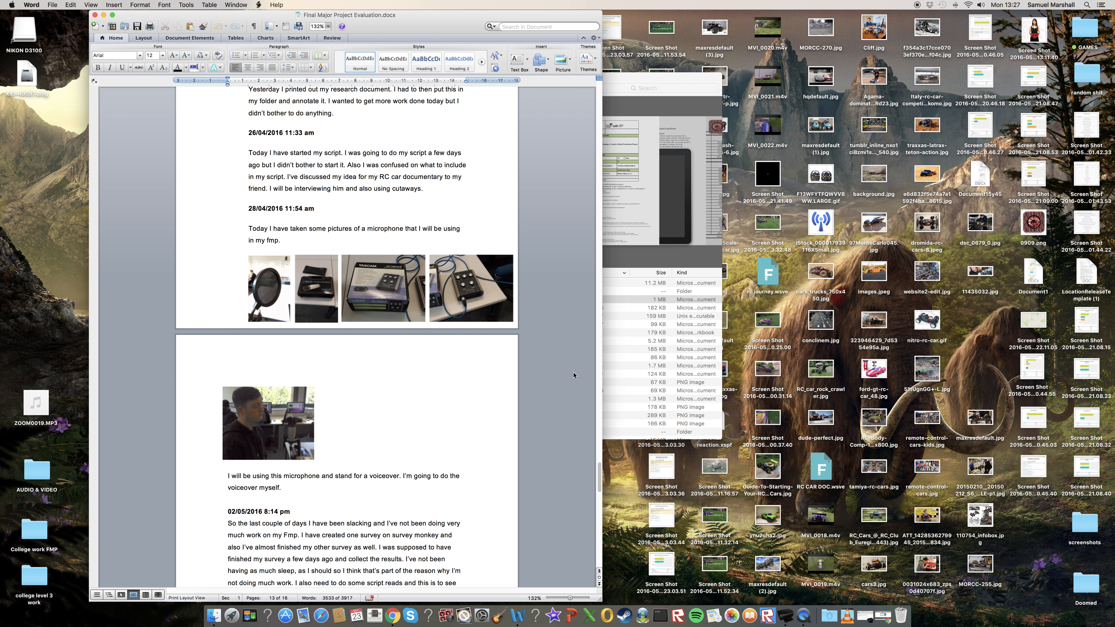
pyautogui.scroll(-3)
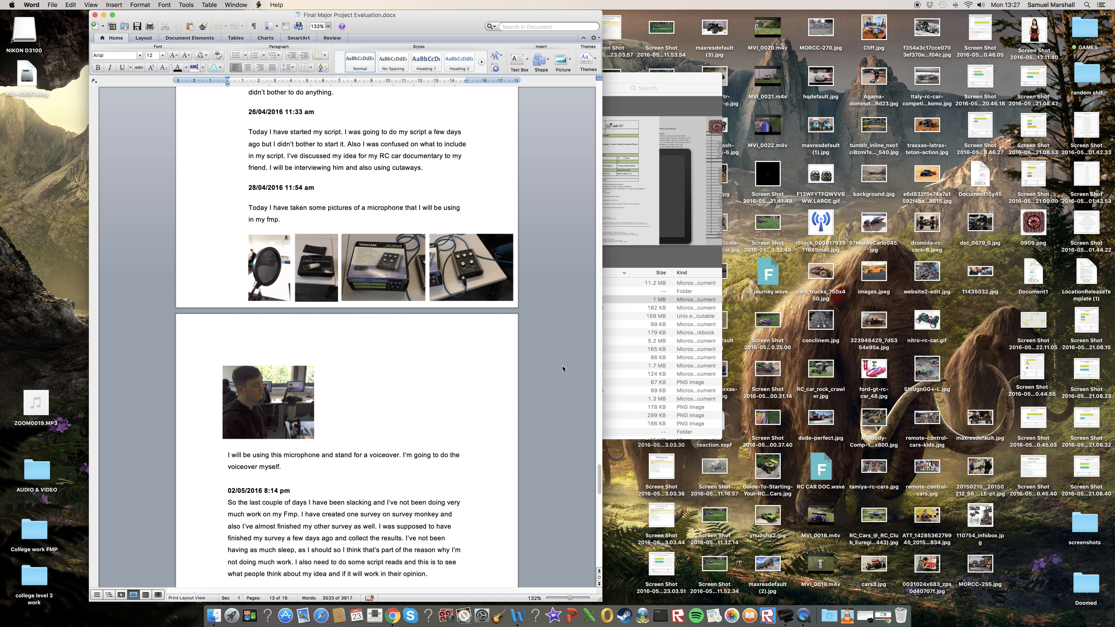
pyautogui.moveTo(559, 365)
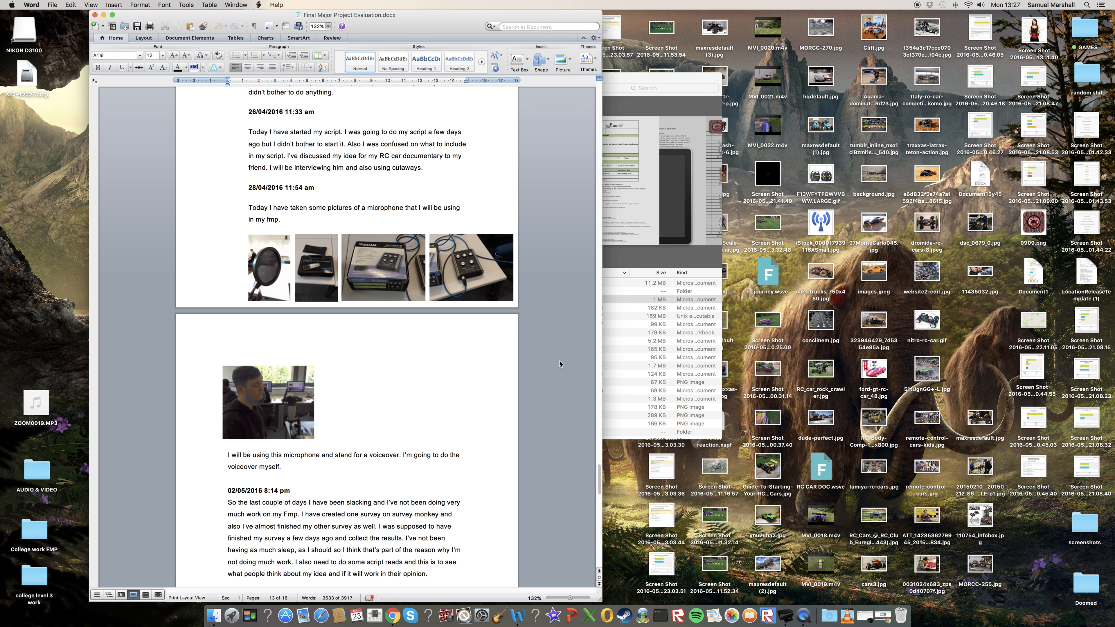
pyautogui.scroll(-3)
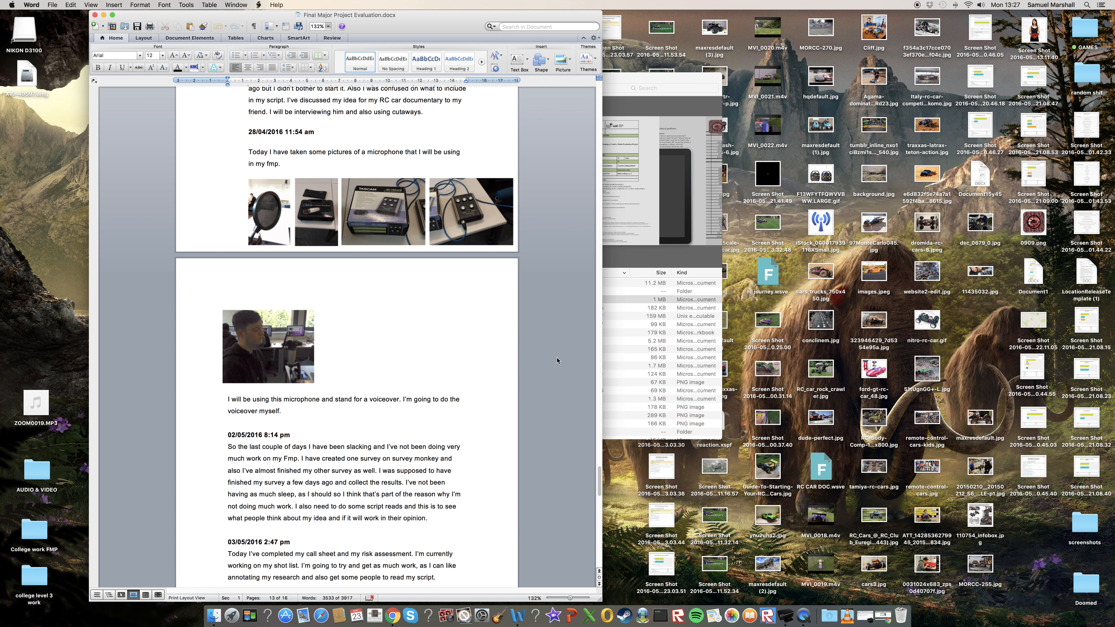
pyautogui.scroll(-3)
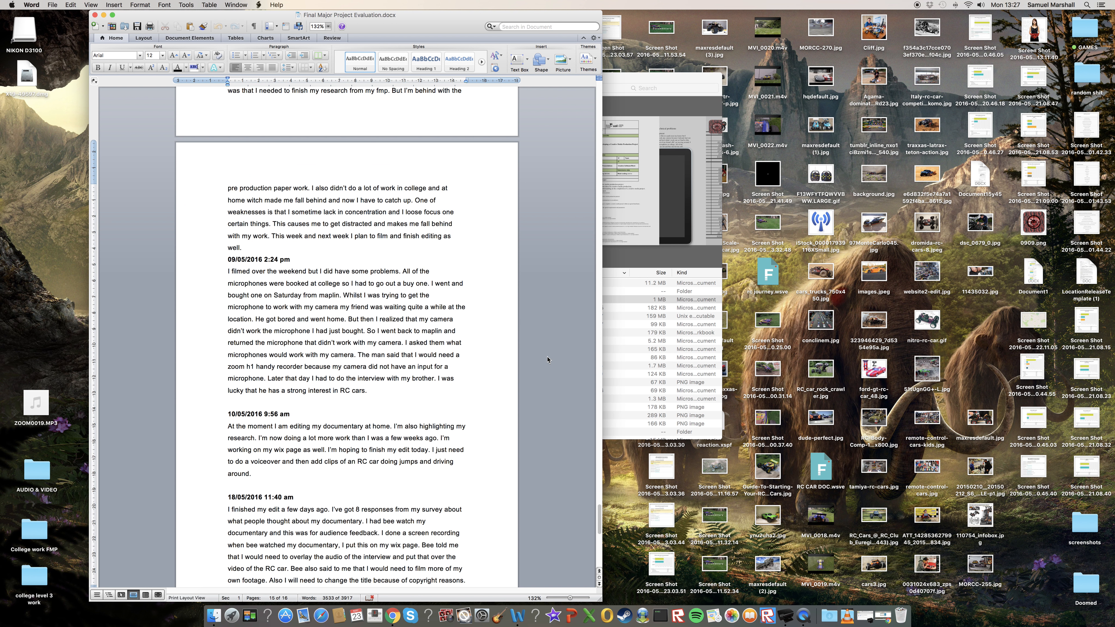
pyautogui.scroll(-3)
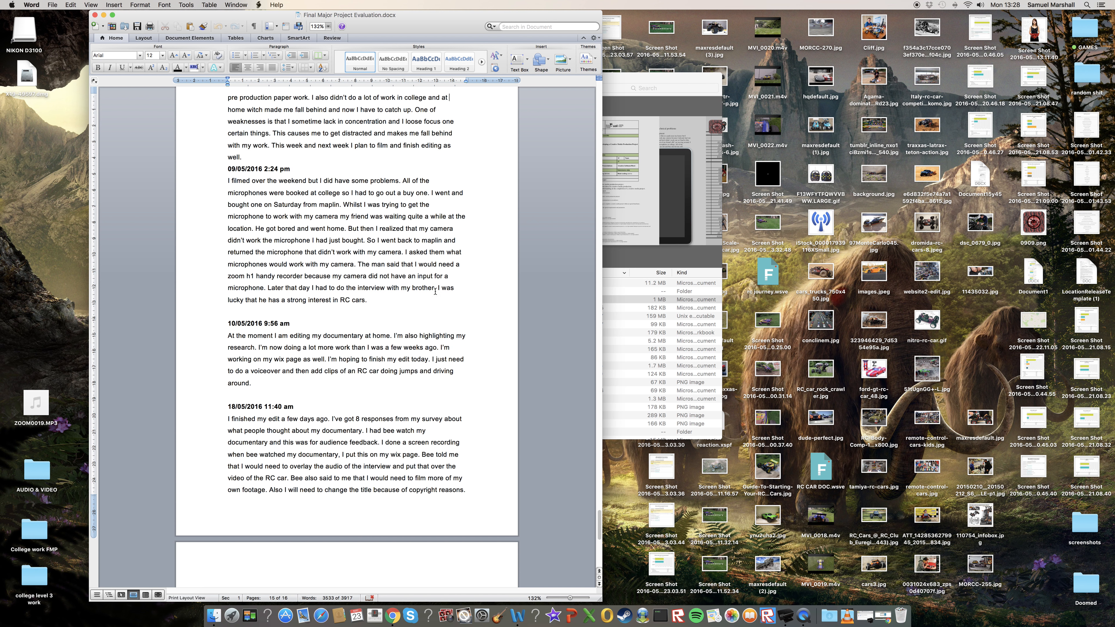
pyautogui.scroll(-3)
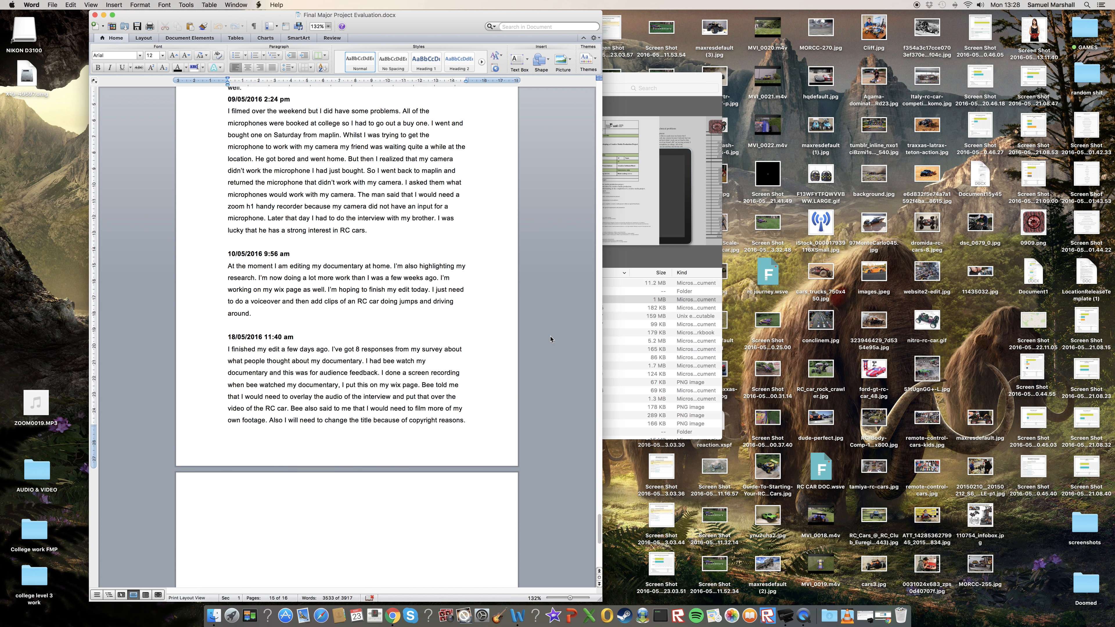
pyautogui.scroll(-3)
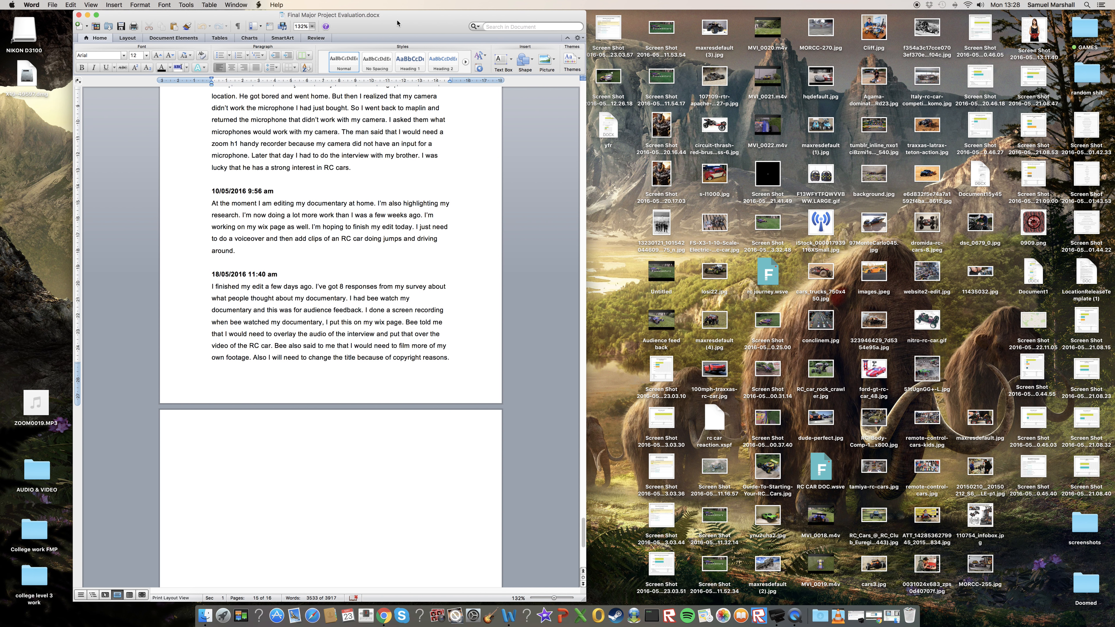
pyautogui.moveTo(139, 20)
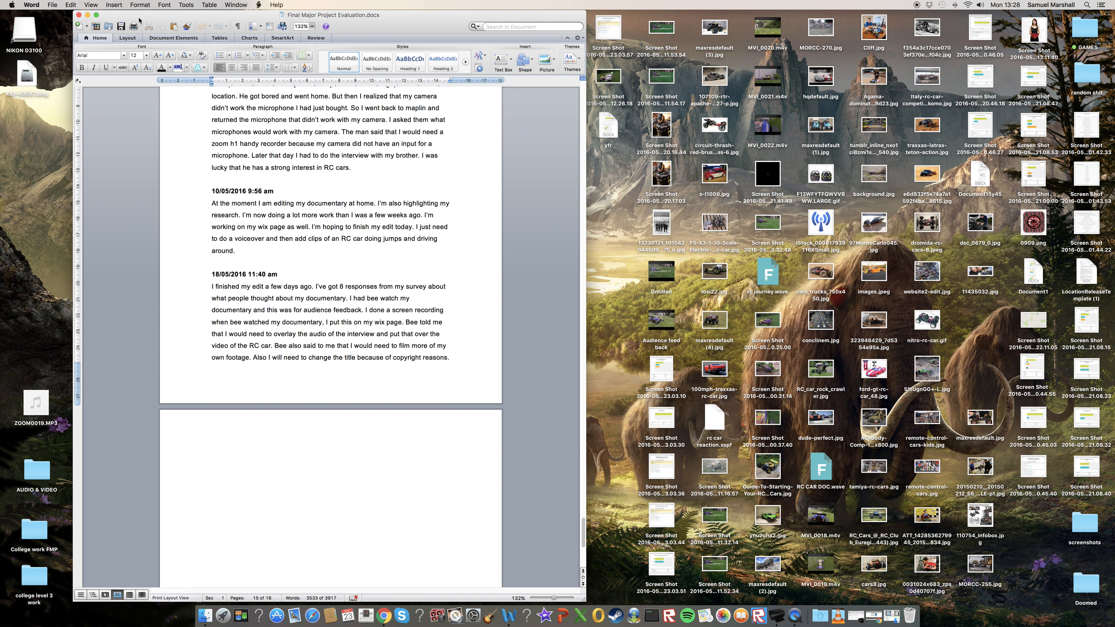
pyautogui.moveTo(193, 7)
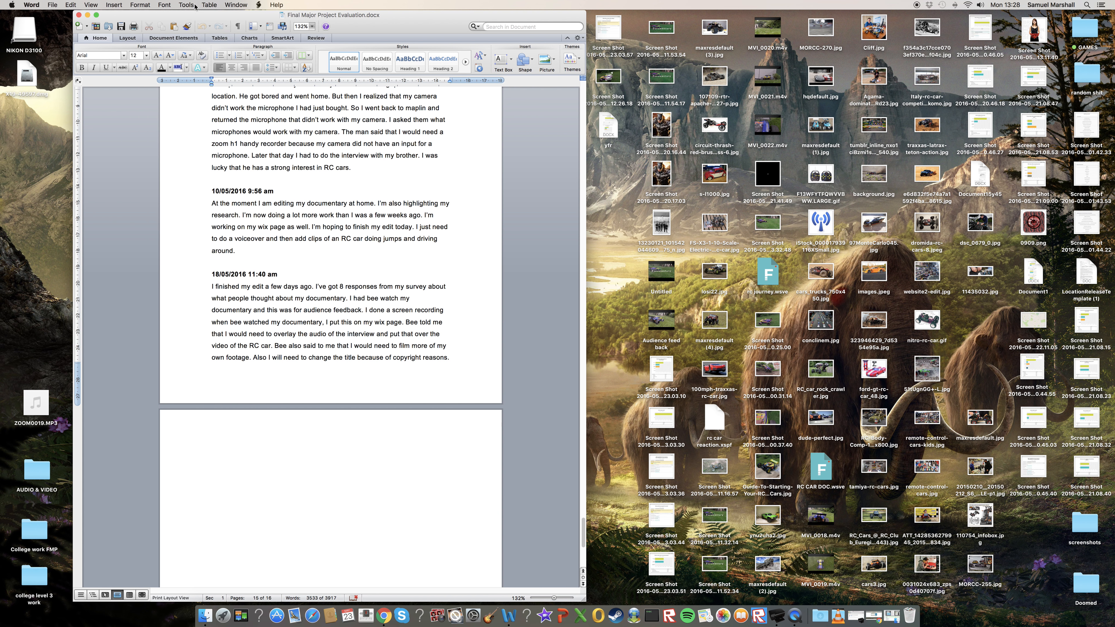
pyautogui.moveTo(370, 26)
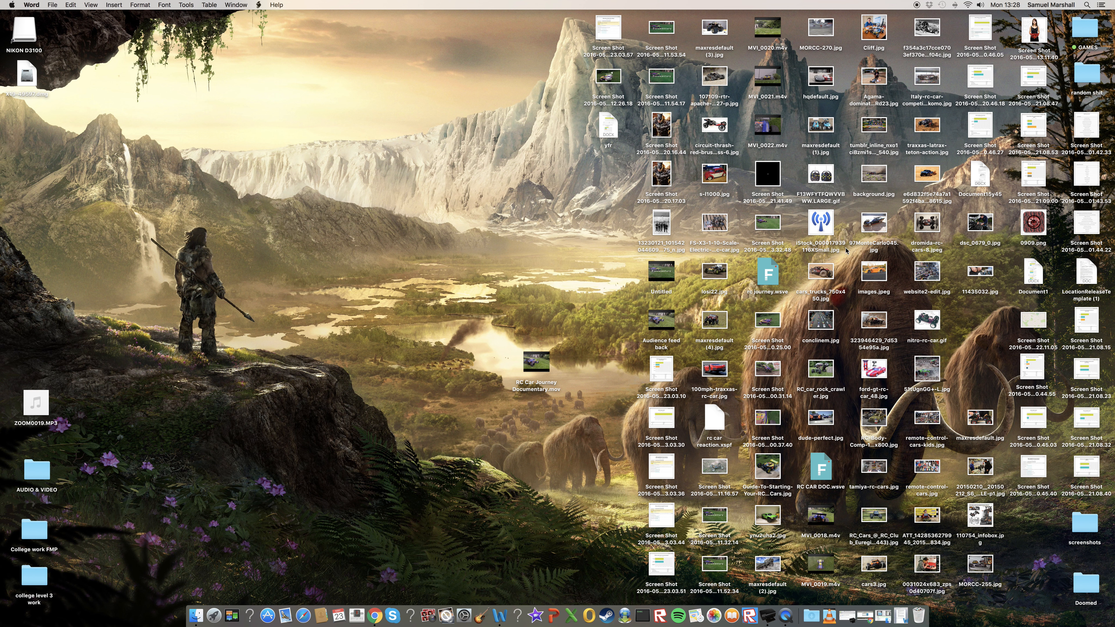
pyautogui.moveTo(887, 615)
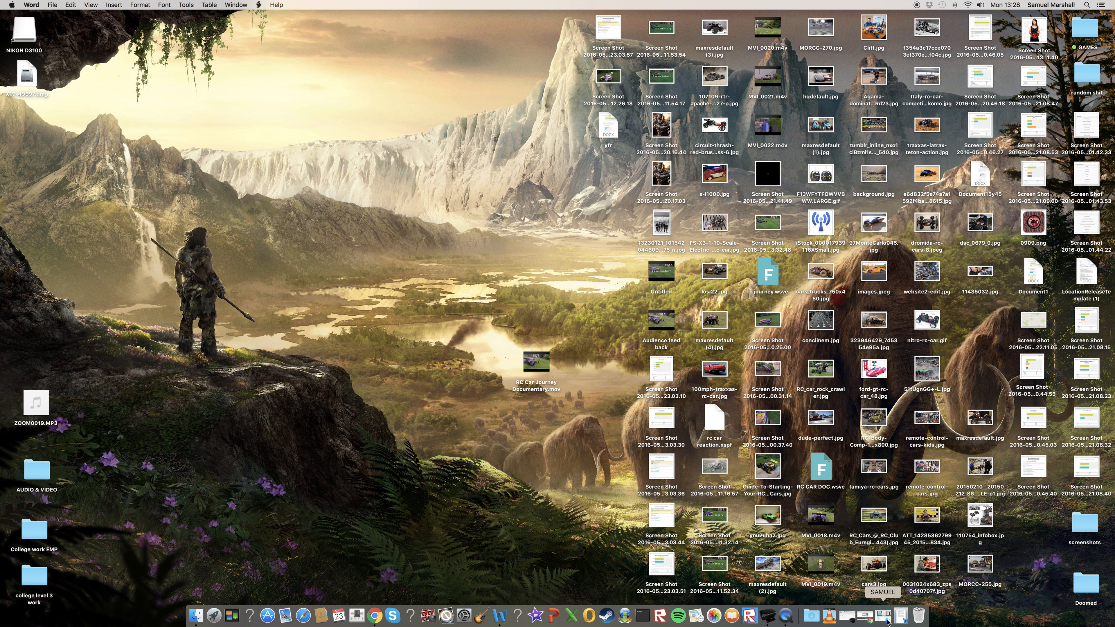
pyautogui.moveTo(864, 616)
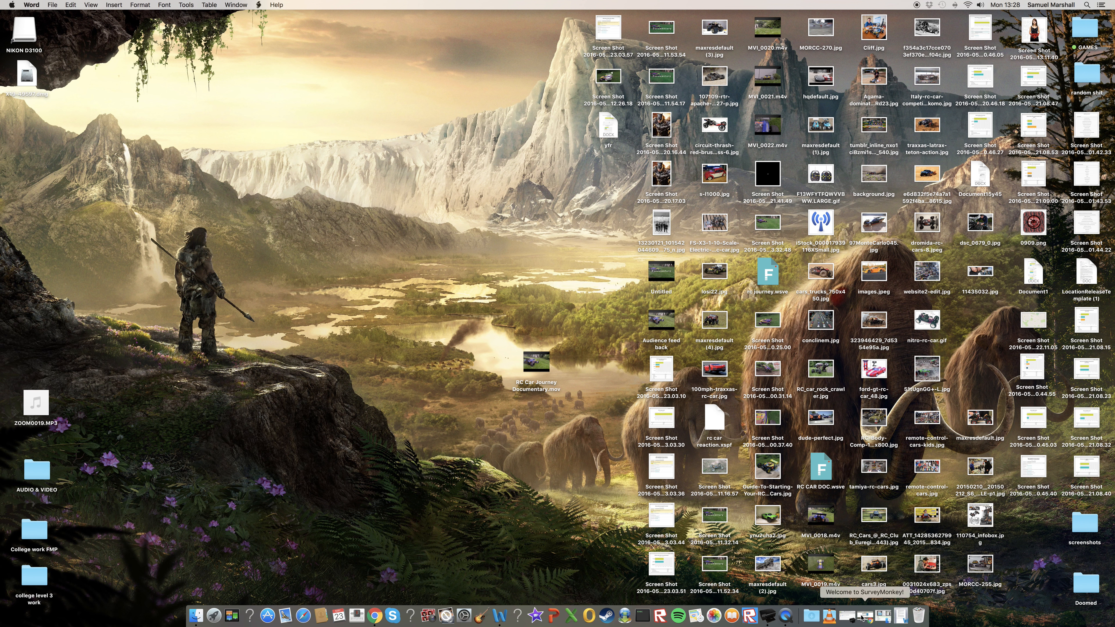